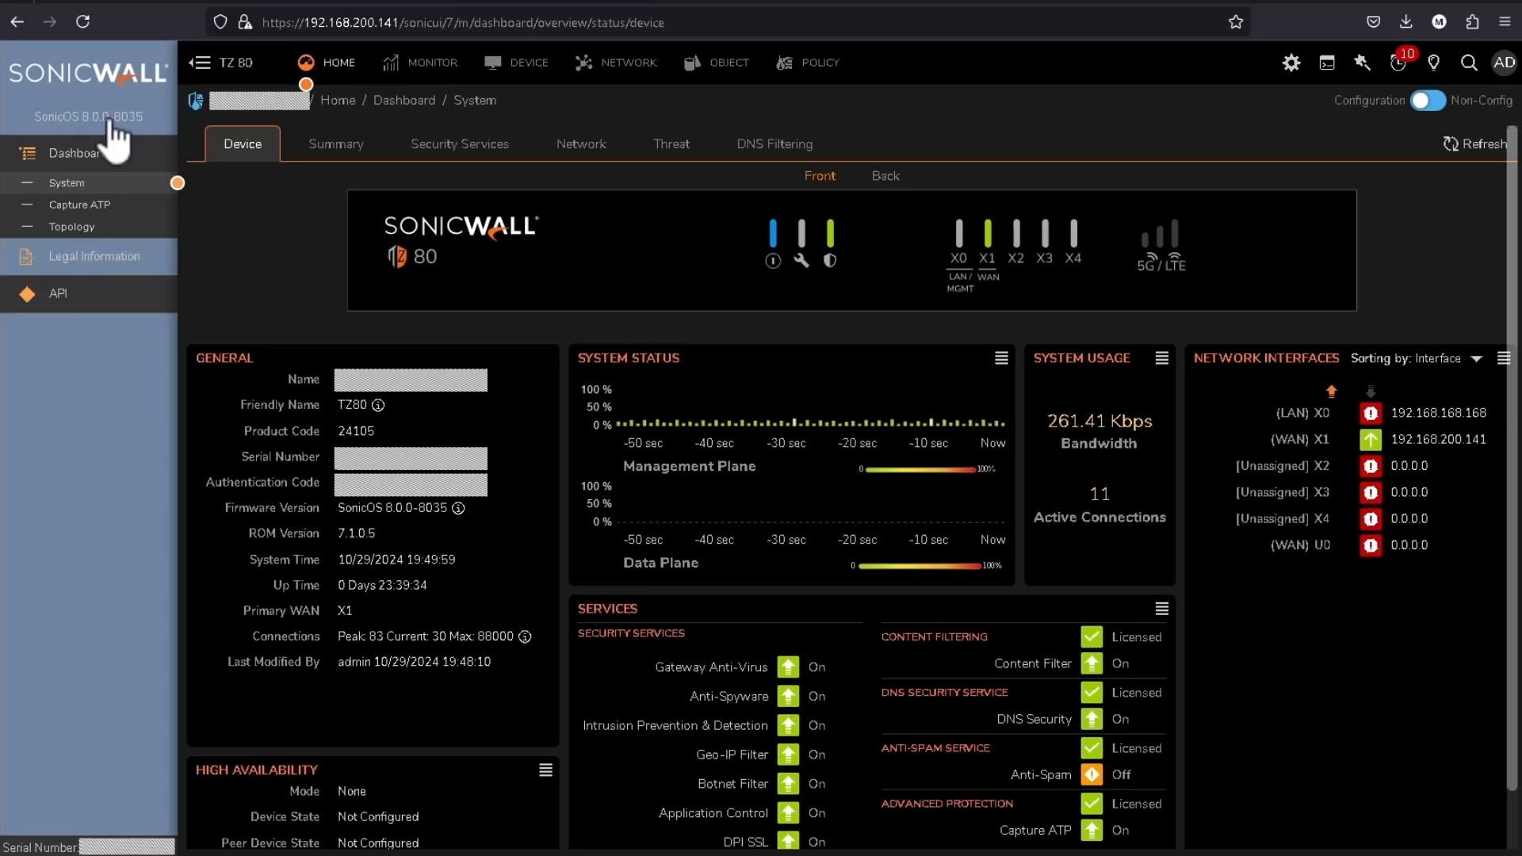
- Go to Network, then Cloud Secure Edge Access Settings, where connectivity is enabled
{"action": "left_click", "coordinate": [628, 62]}
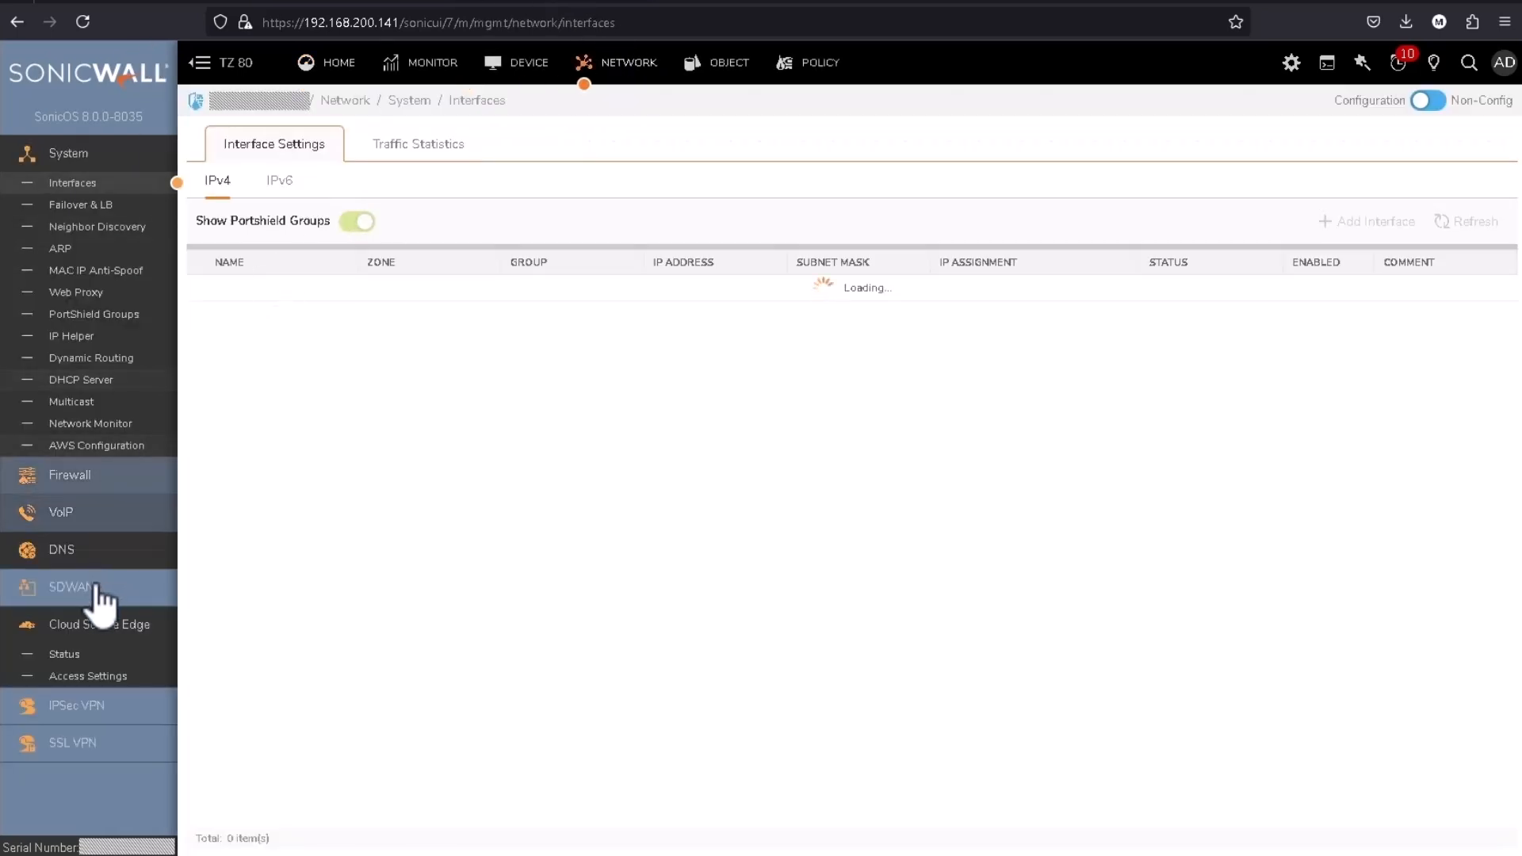
{"action": "left_click", "coordinate": [87, 675]}
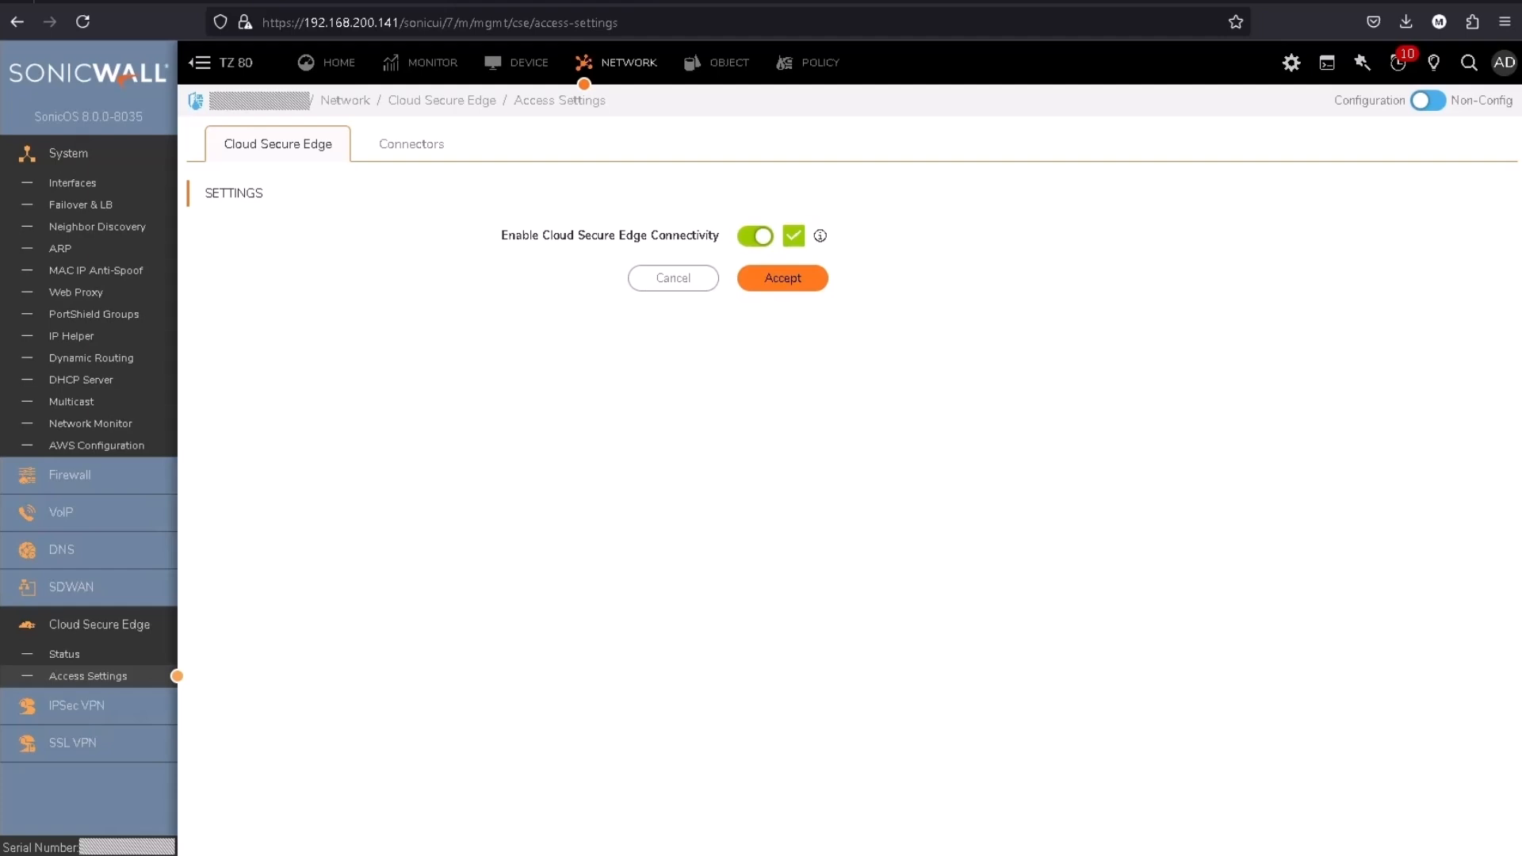
- Open the TZ80 connector's configuration from the Connectors list
{"action": "left_click", "coordinate": [411, 144]}
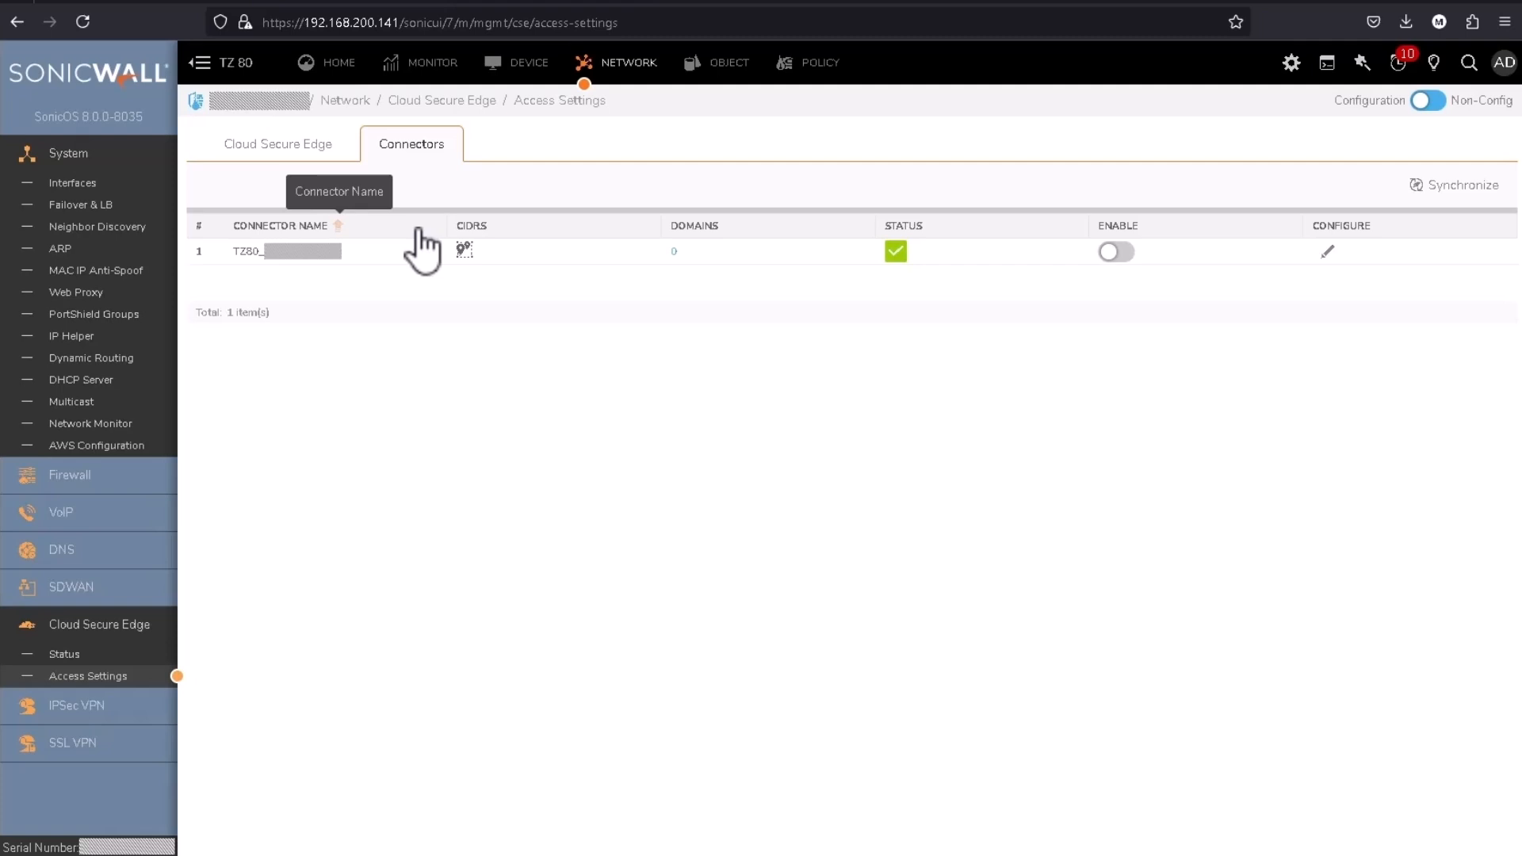
{"action": "left_click", "coordinate": [1326, 251]}
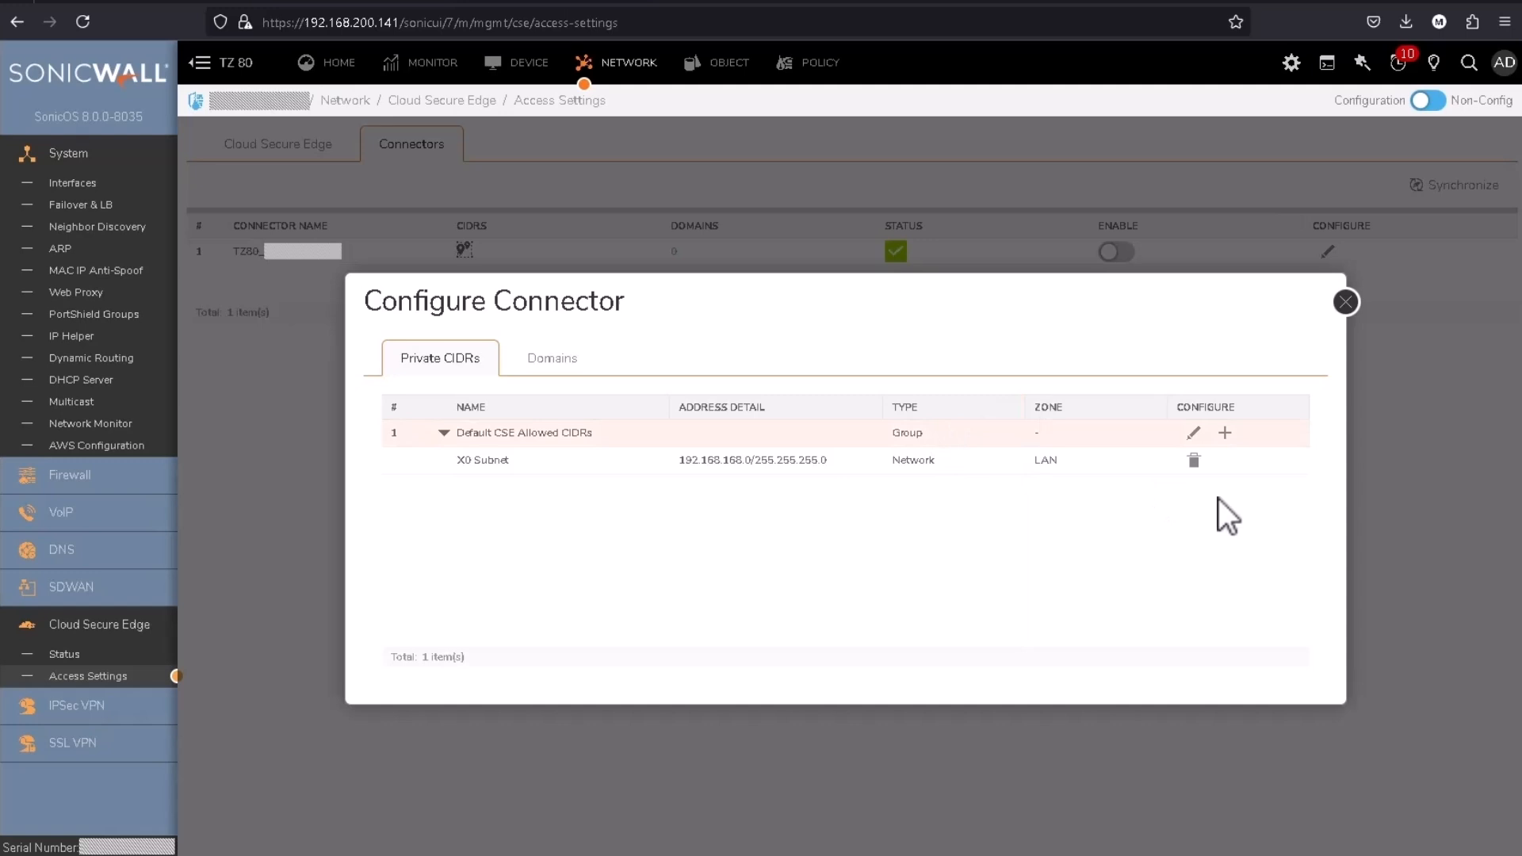
{"action": "mouse_move", "coordinate": [1224, 433]}
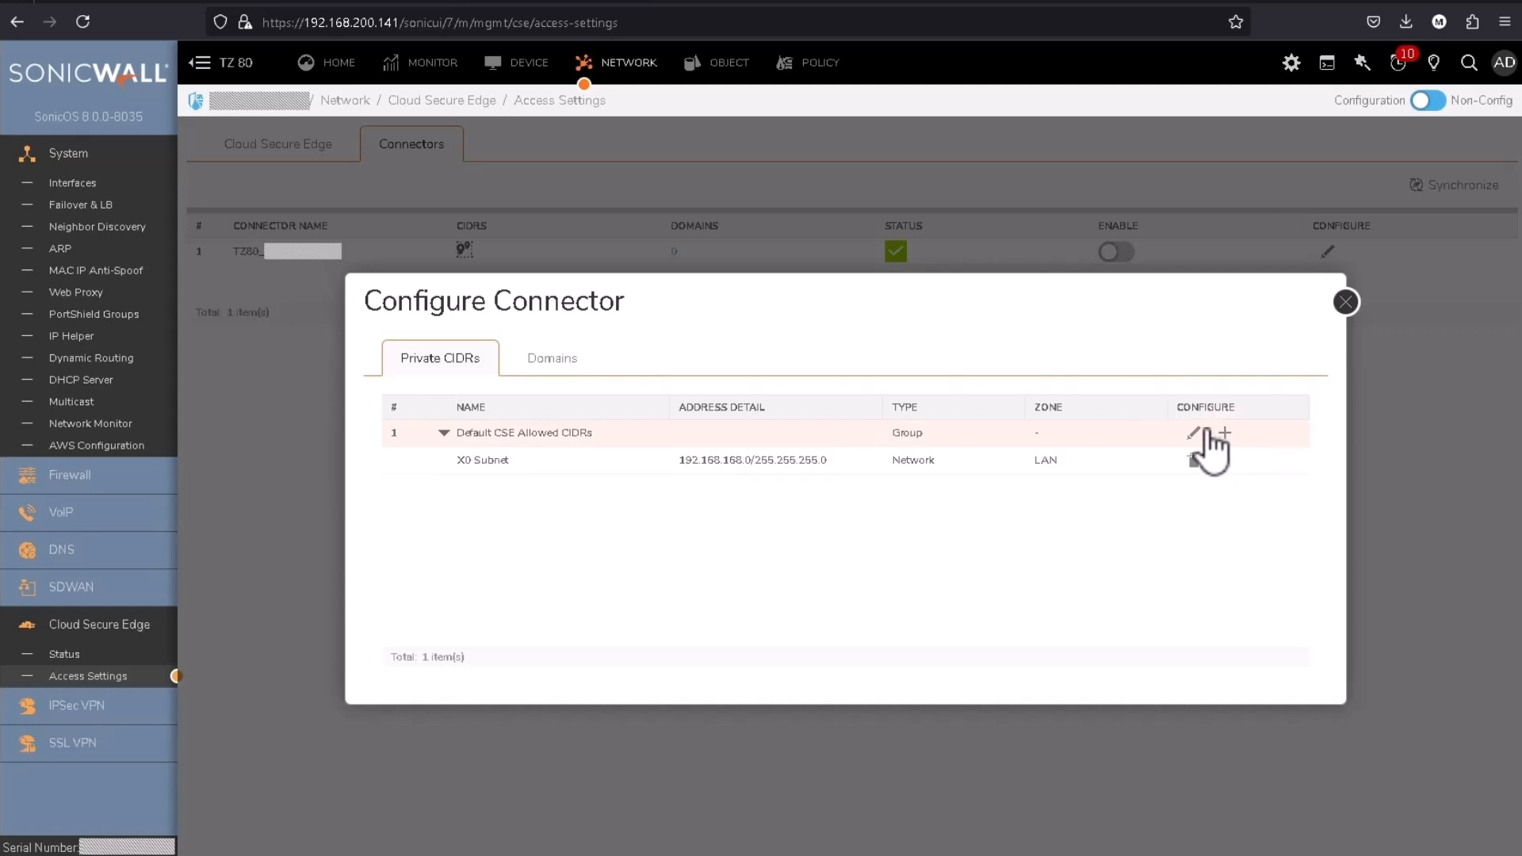
- Move X2 Subnet into the Default CSE Allowed CIDRs group and save it
{"action": "left_click", "coordinate": [1192, 432]}
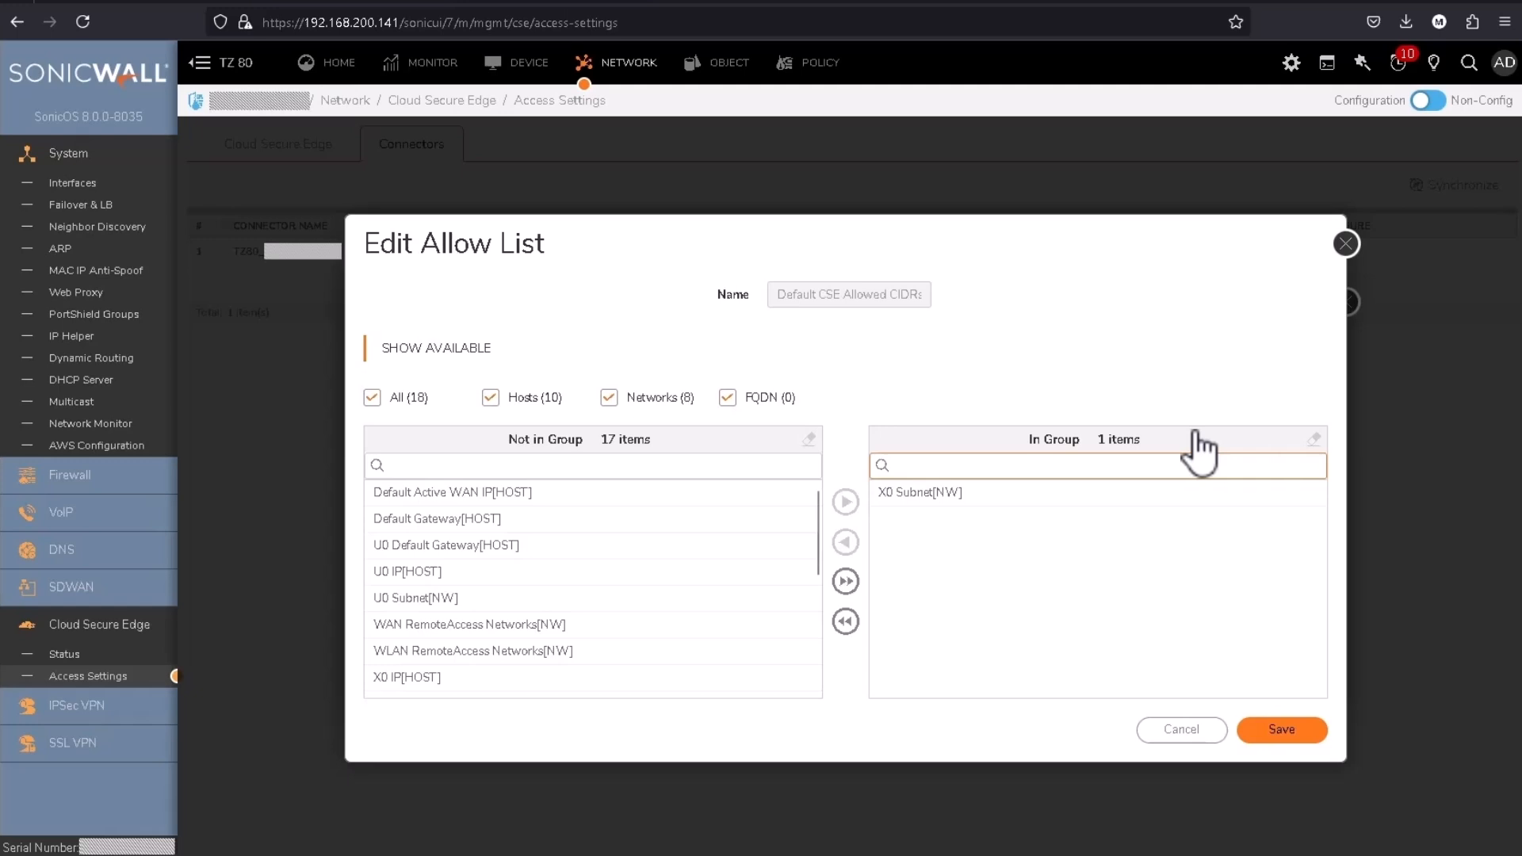
{"action": "left_click", "coordinate": [1097, 465]}
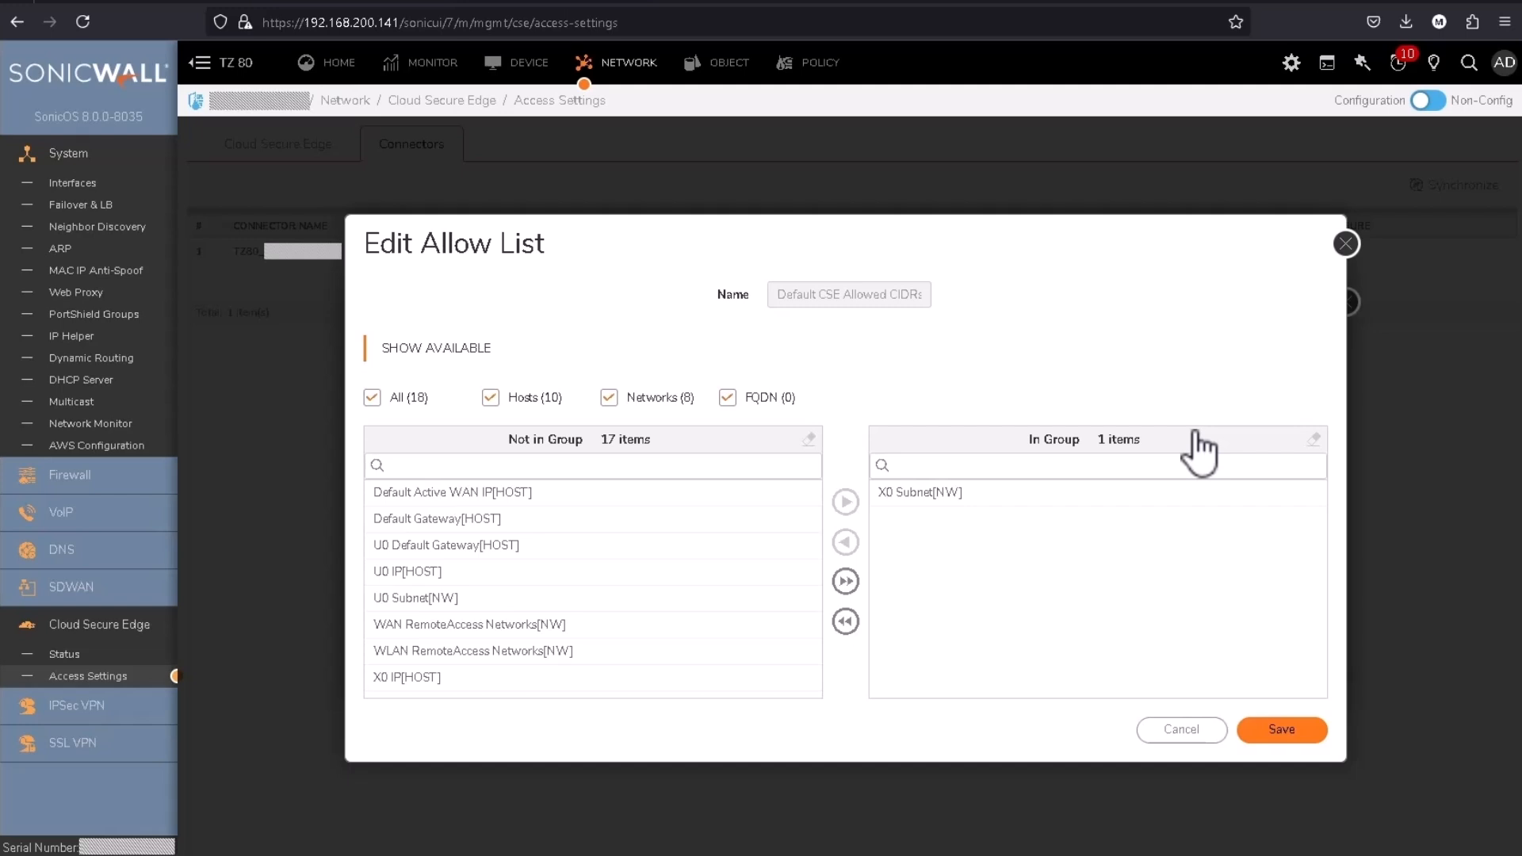
{"action": "scroll", "scroll_direction": "down", "scroll_amount": 3}
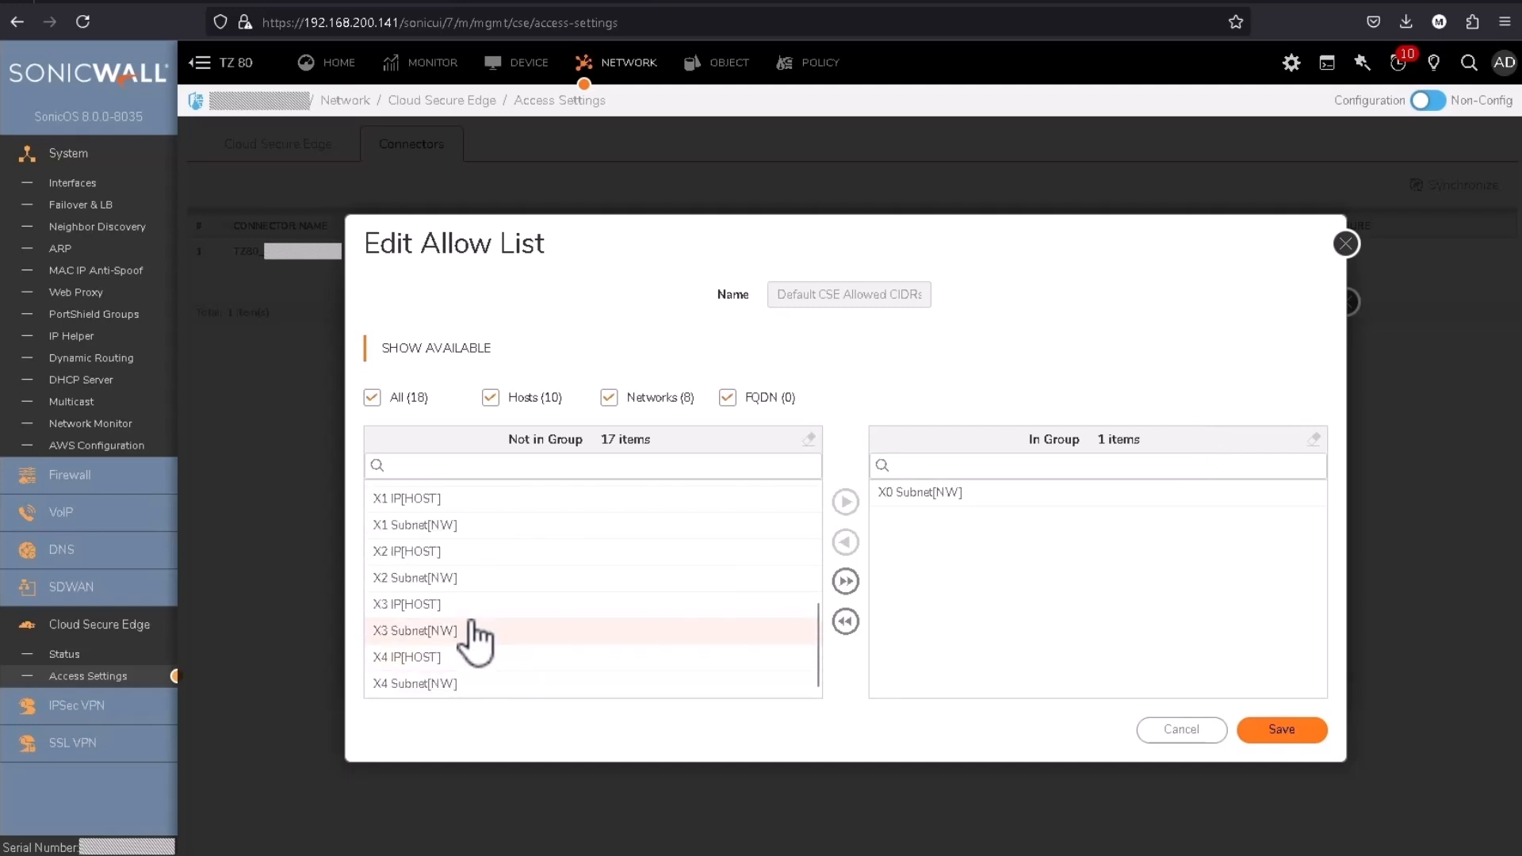
{"action": "left_click", "coordinate": [415, 578]}
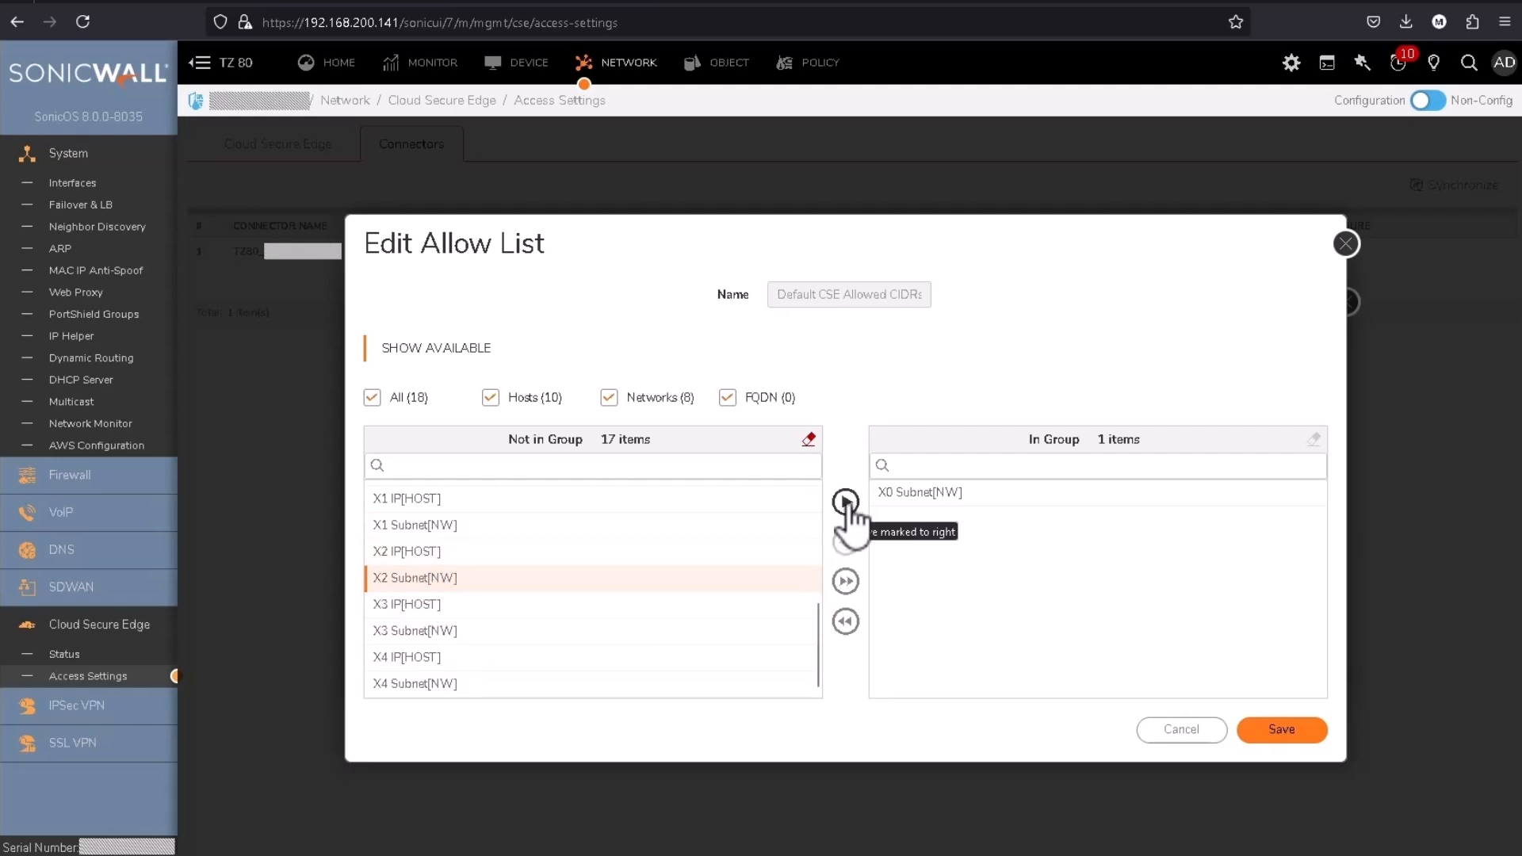
{"action": "left_click", "coordinate": [844, 501]}
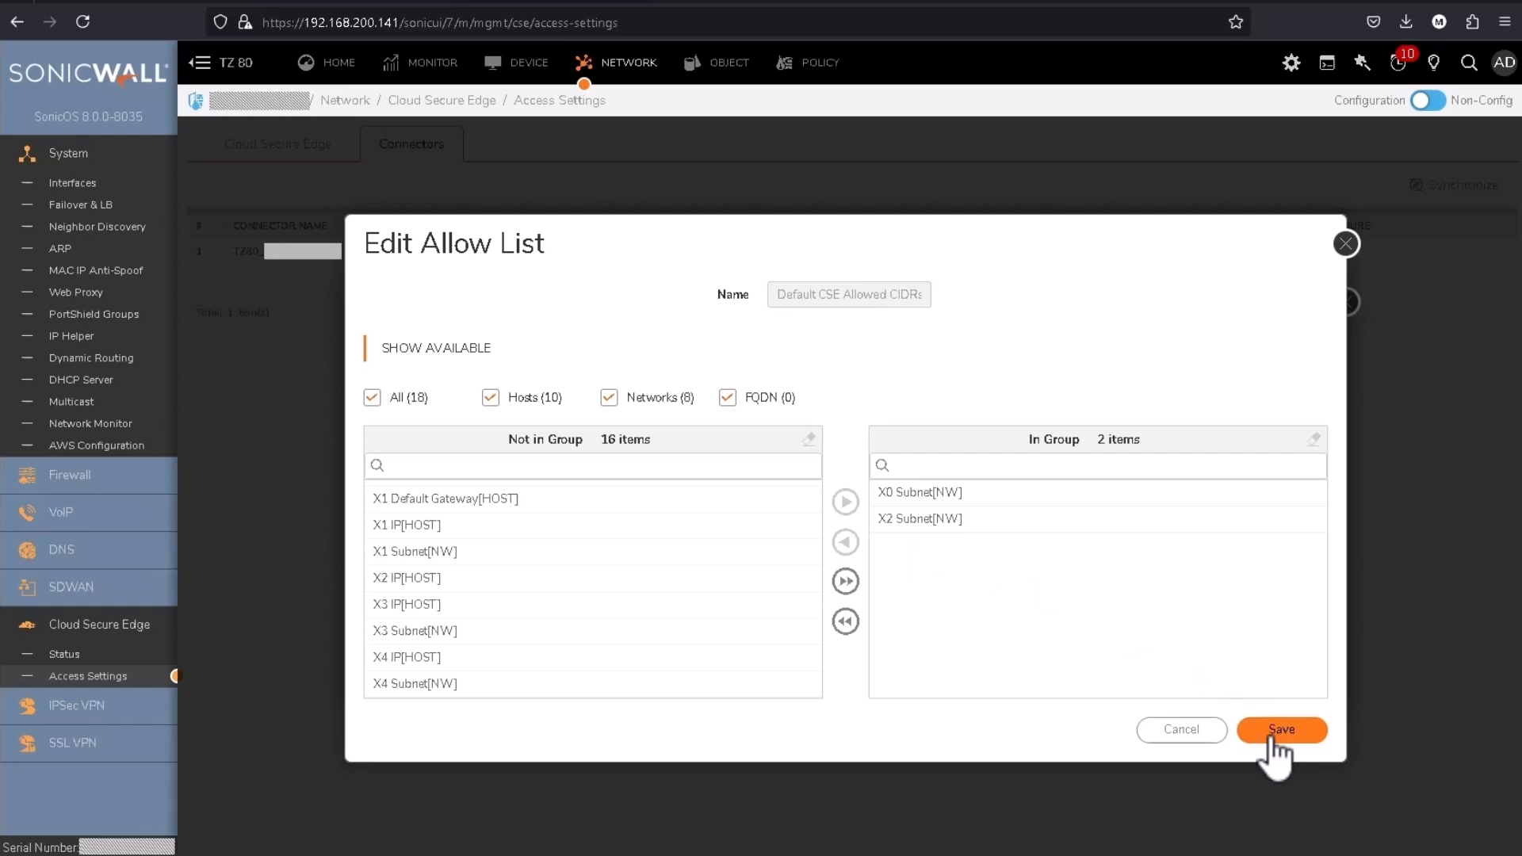
{"action": "left_click", "coordinate": [1280, 729]}
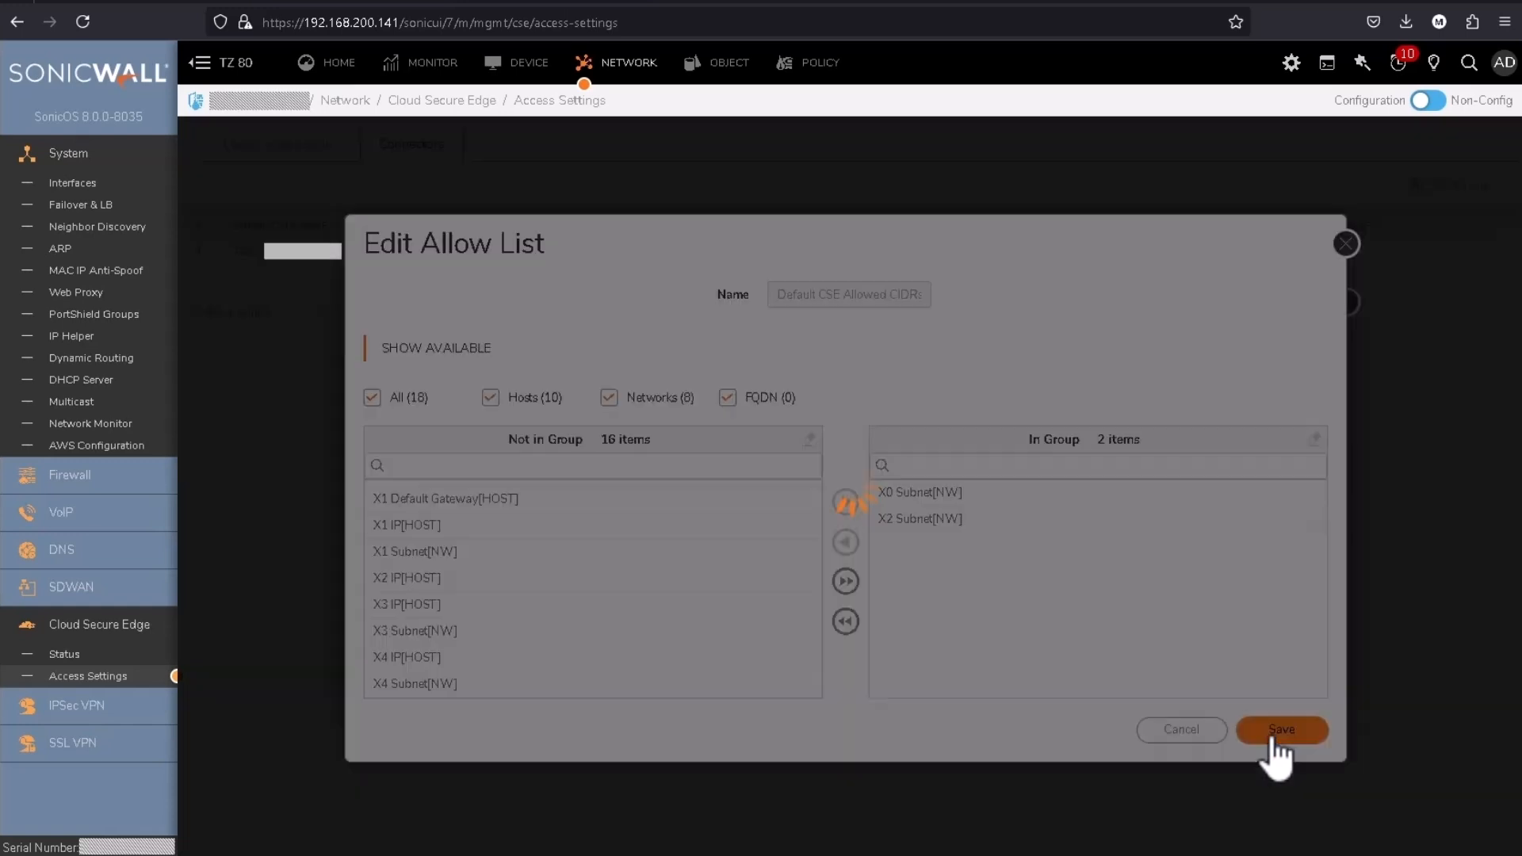
{"action": "left_click", "coordinate": [1280, 729]}
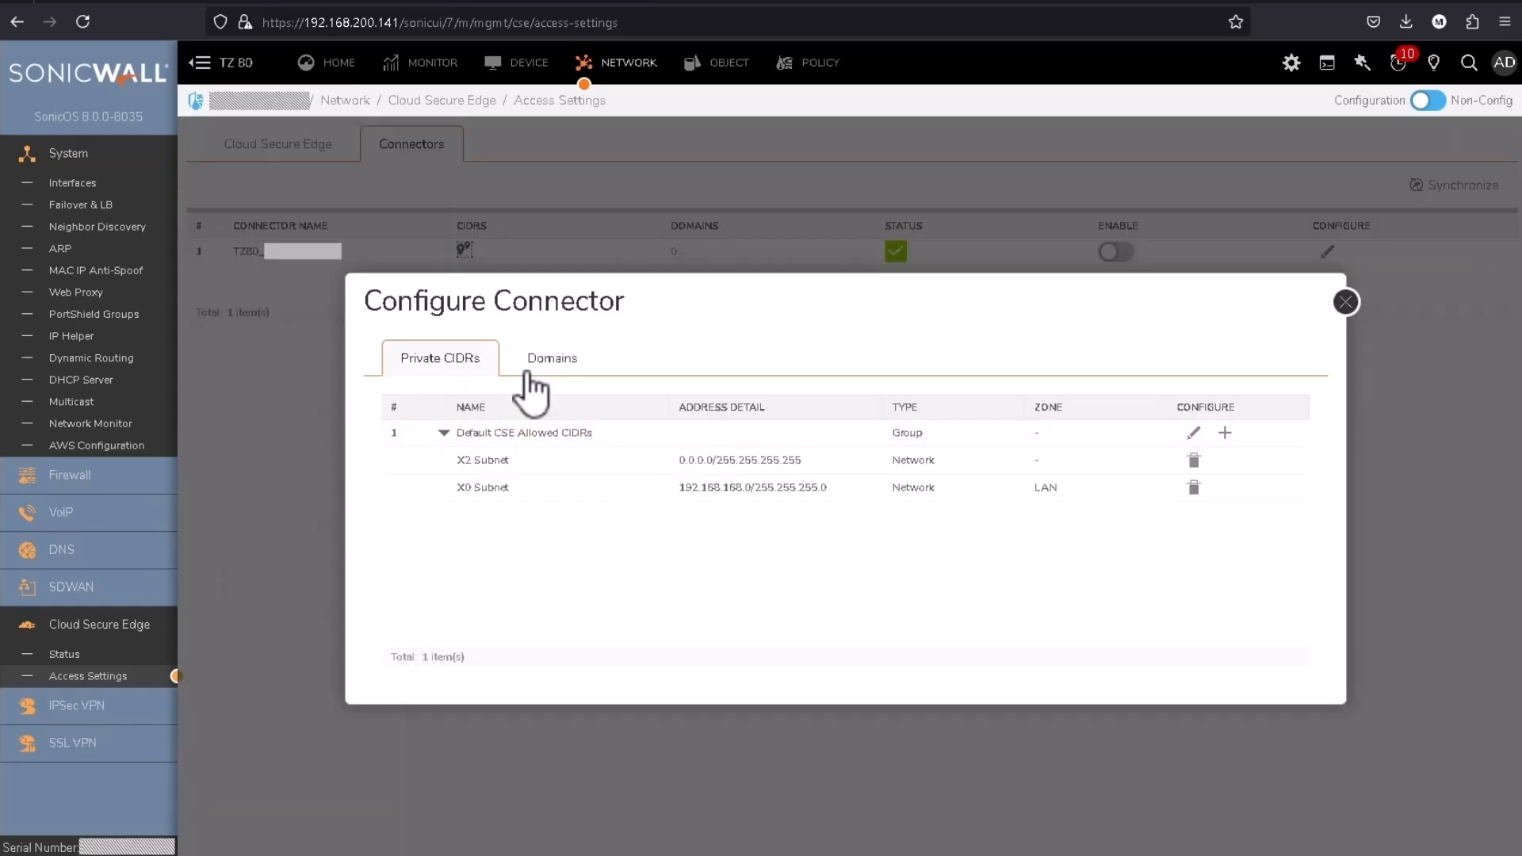
- Add split DNS domain cse.demo with primary DNS 192.168.168.20, then save and close
{"action": "left_click", "coordinate": [552, 357]}
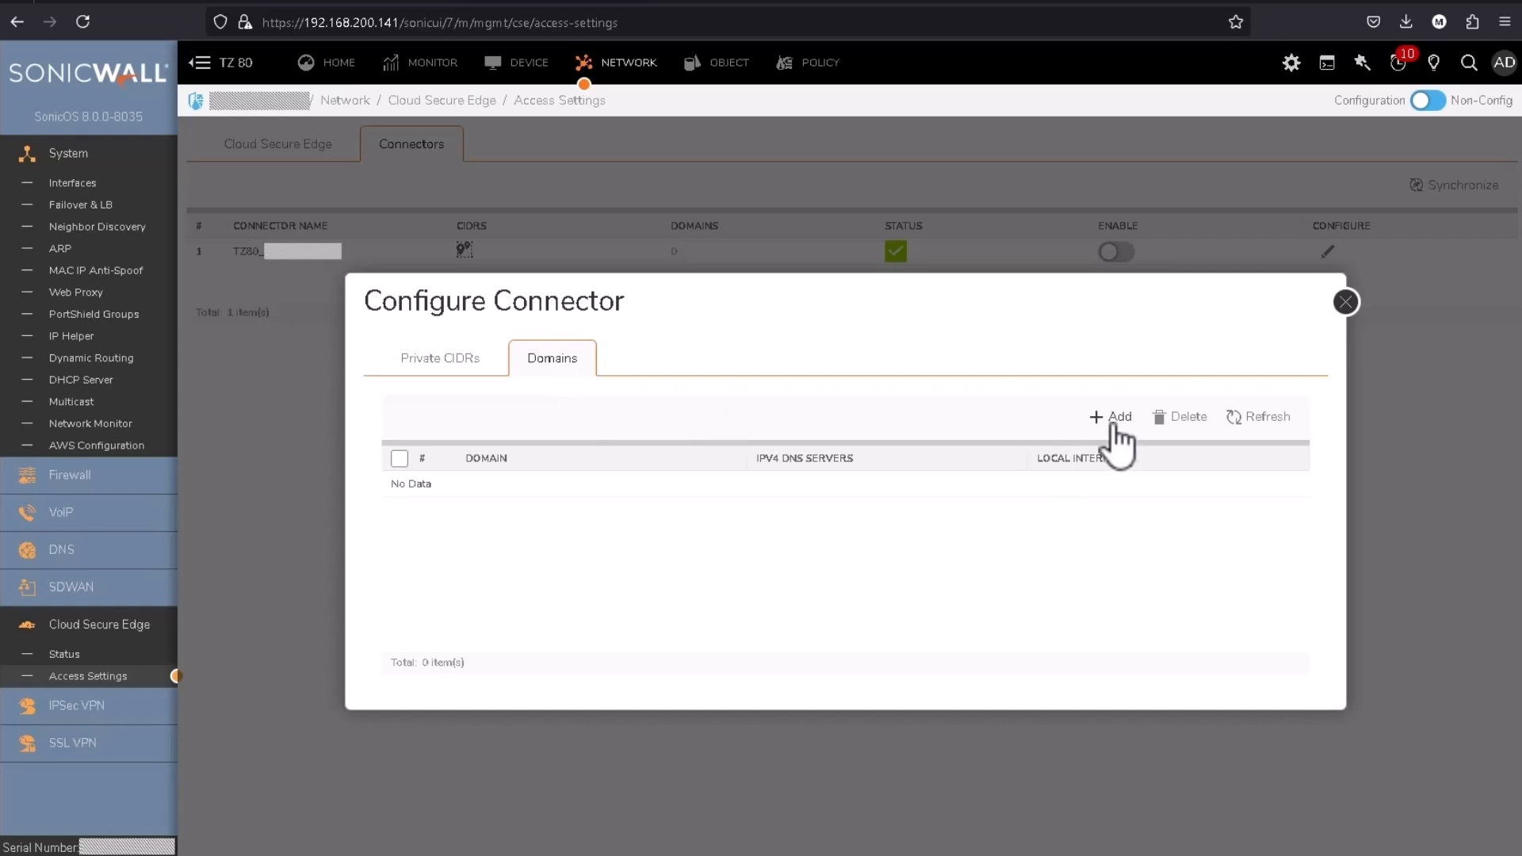
{"action": "left_click", "coordinate": [1112, 416]}
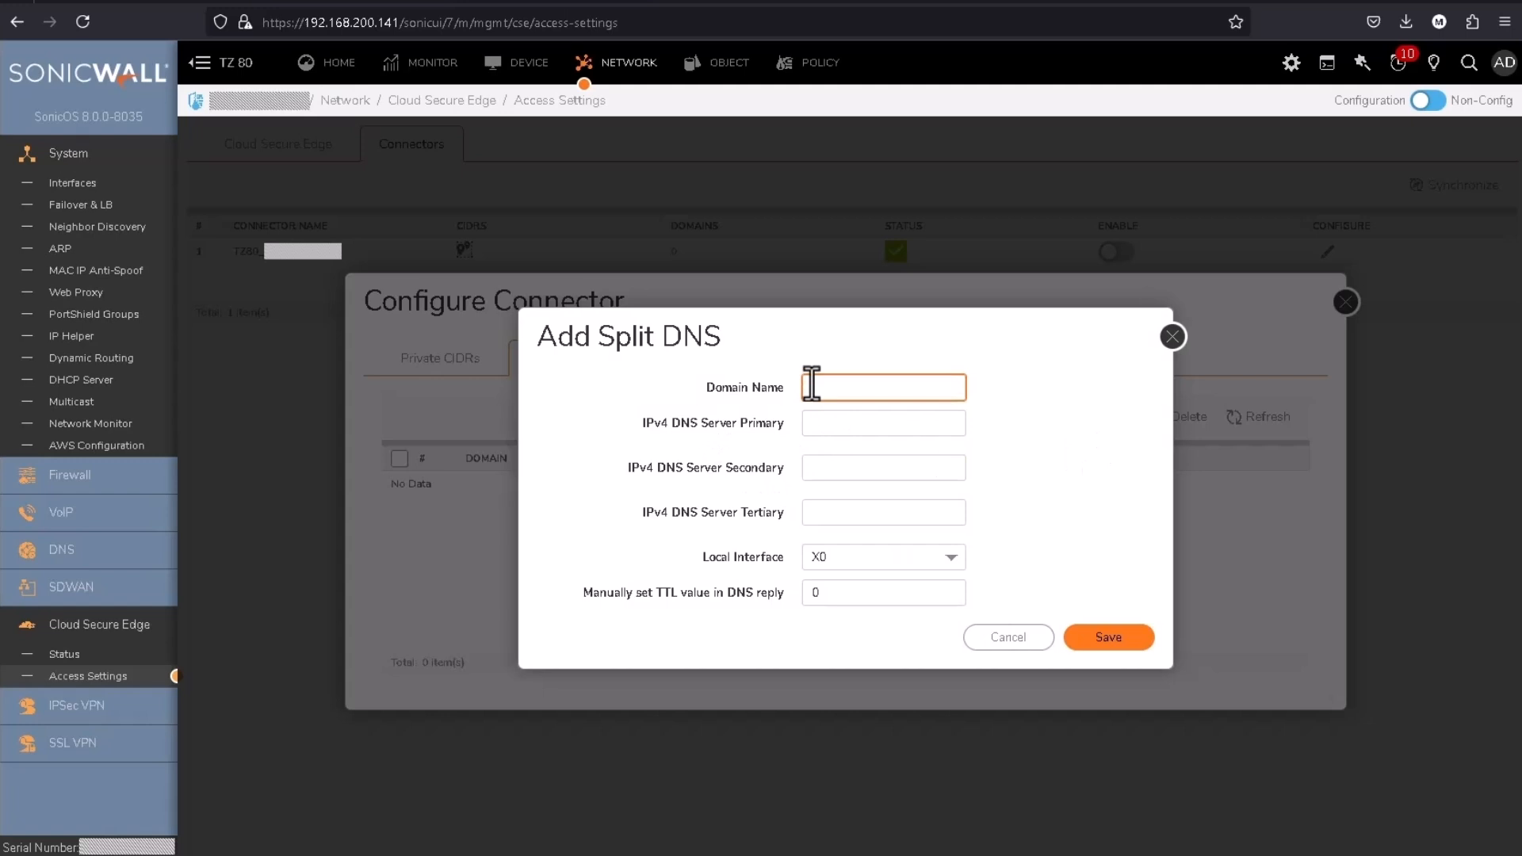
{"action": "type", "text": "cse.demo"}
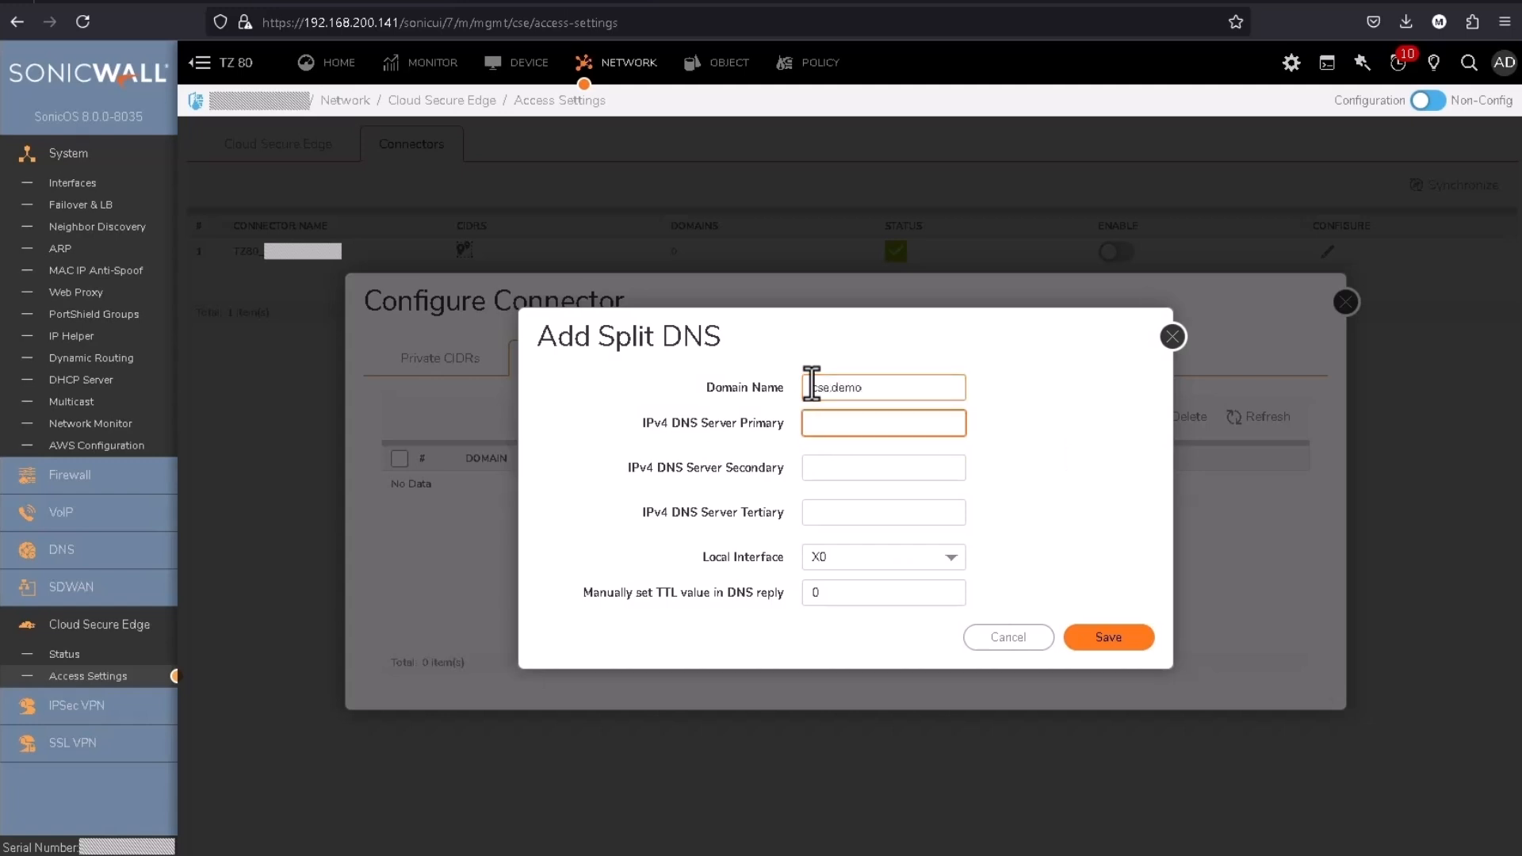
{"action": "type", "text": "192.168.168.20"}
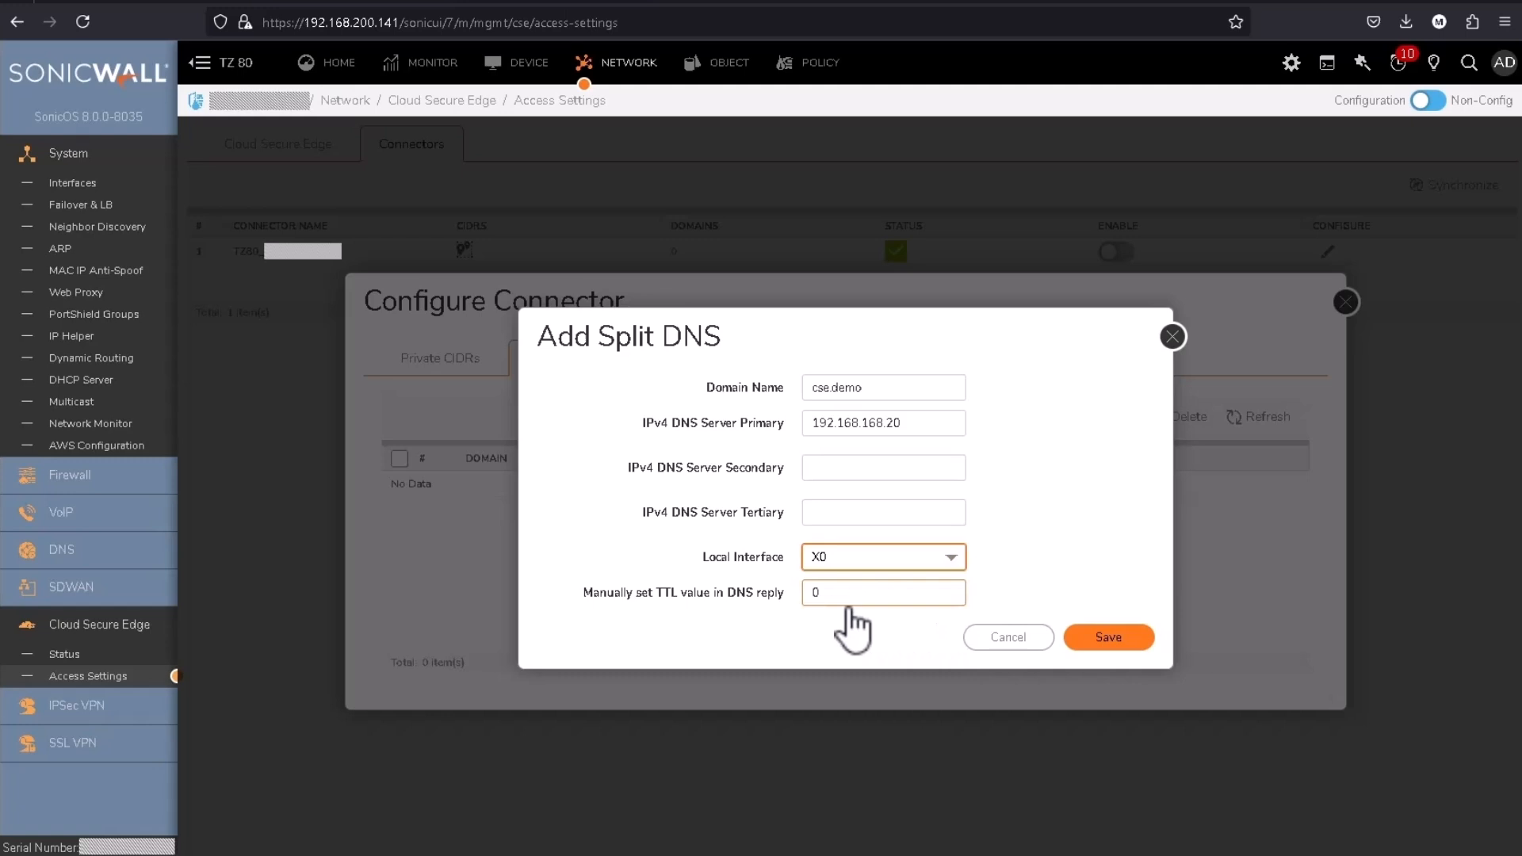
{"action": "left_click", "coordinate": [1107, 636]}
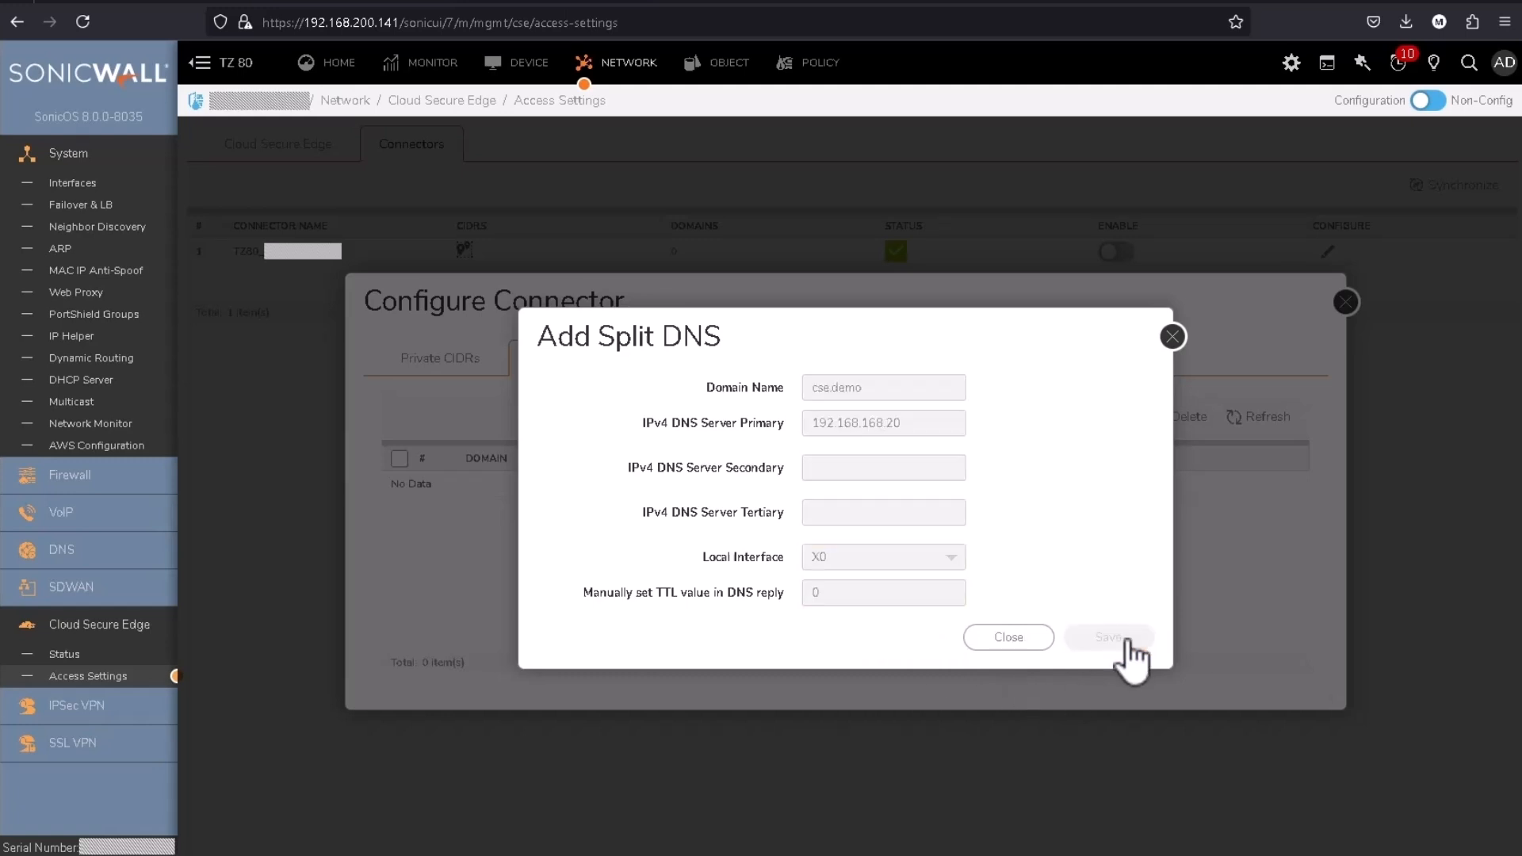
{"action": "left_click", "coordinate": [1107, 637]}
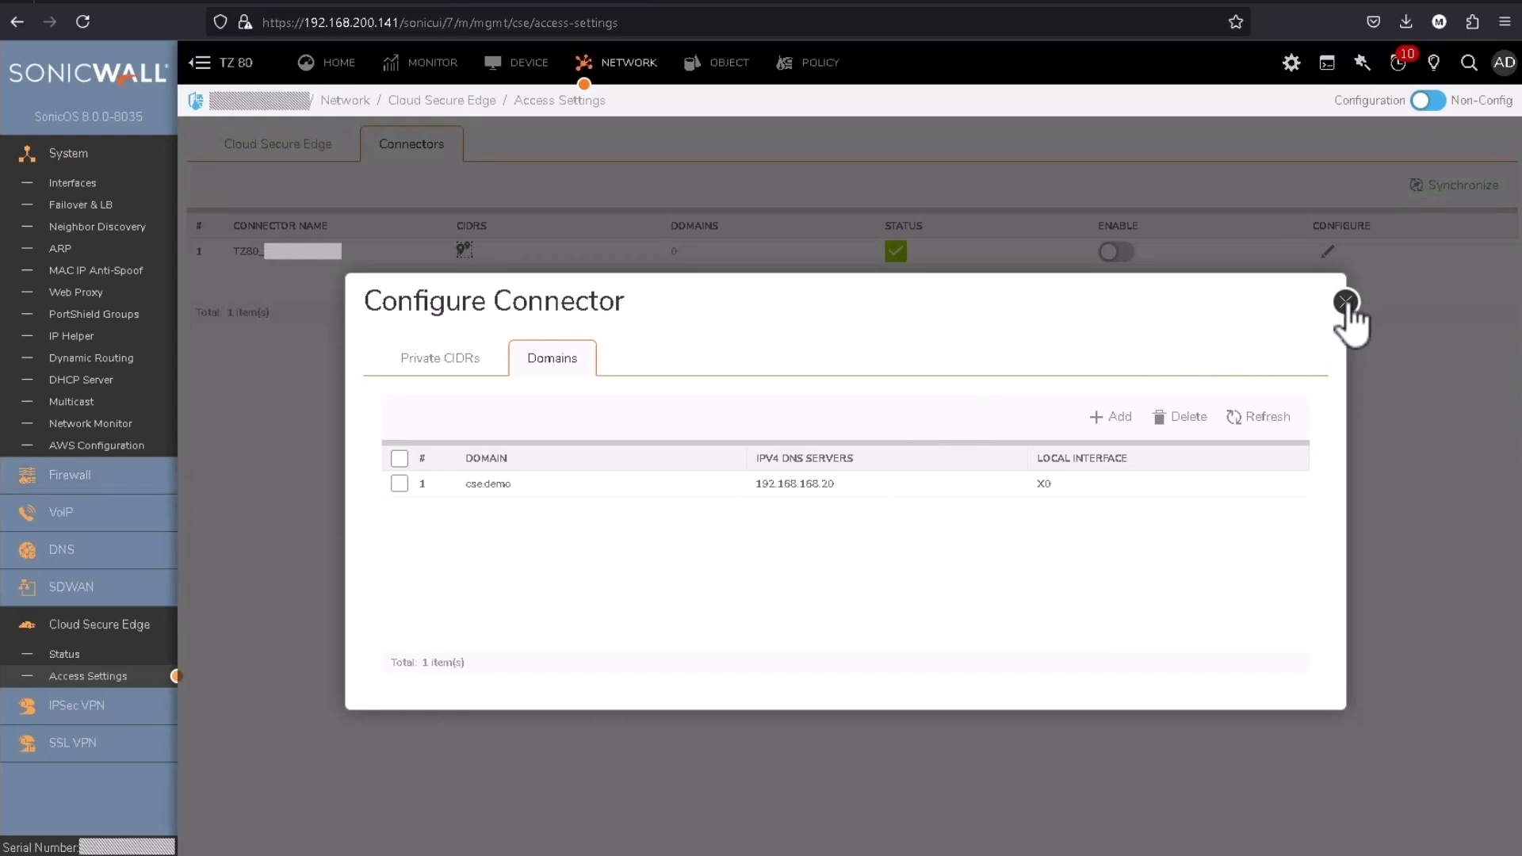
- Close the connector dialog, enable the TZ80 connector, confirm, and dismiss the success banner
{"action": "left_click", "coordinate": [1345, 302]}
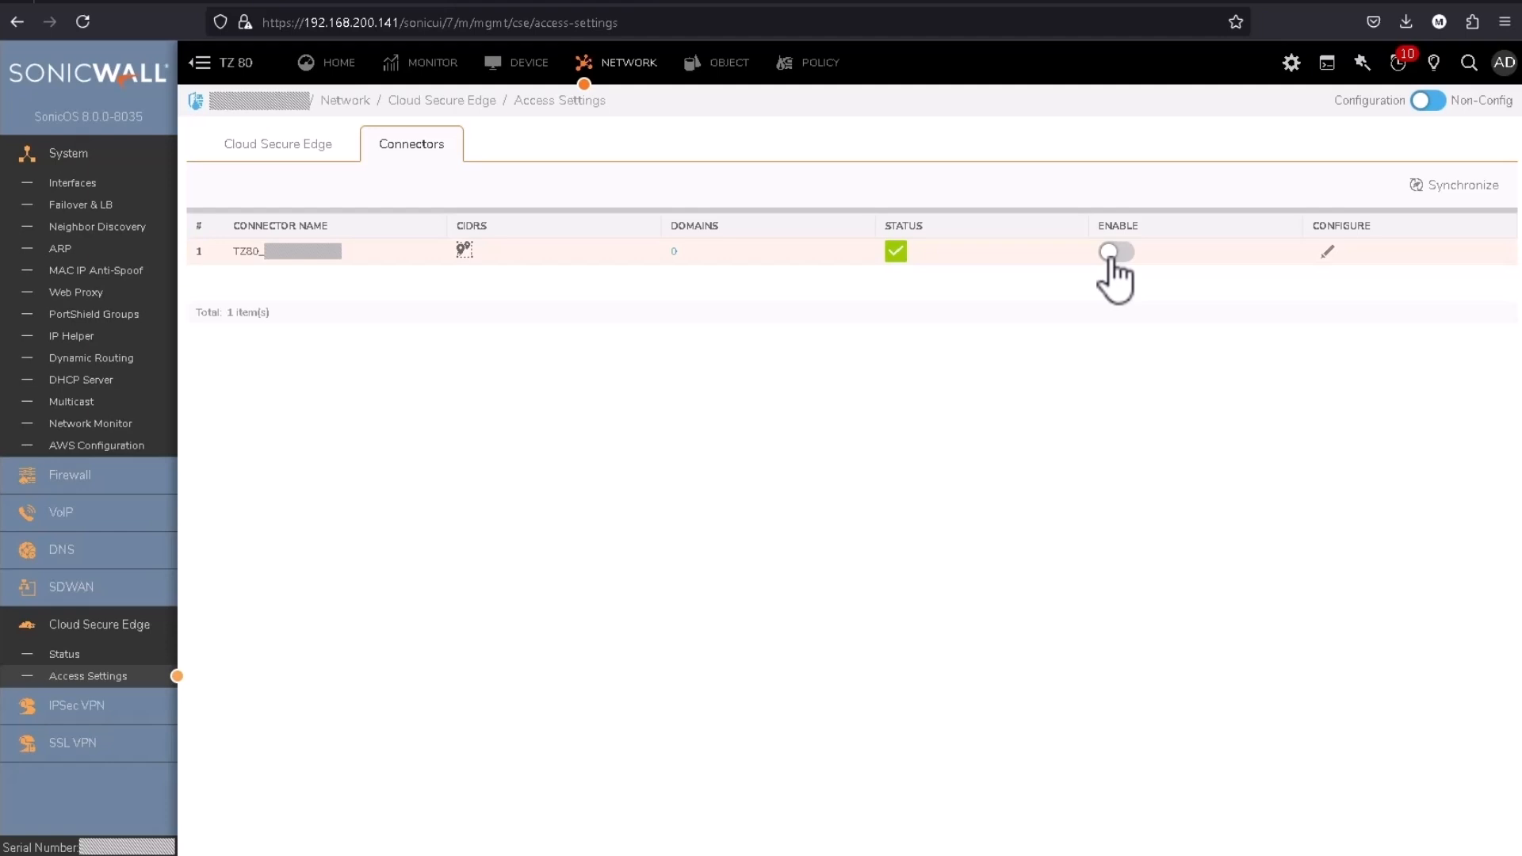
{"action": "mouse_move", "coordinate": [1116, 262]}
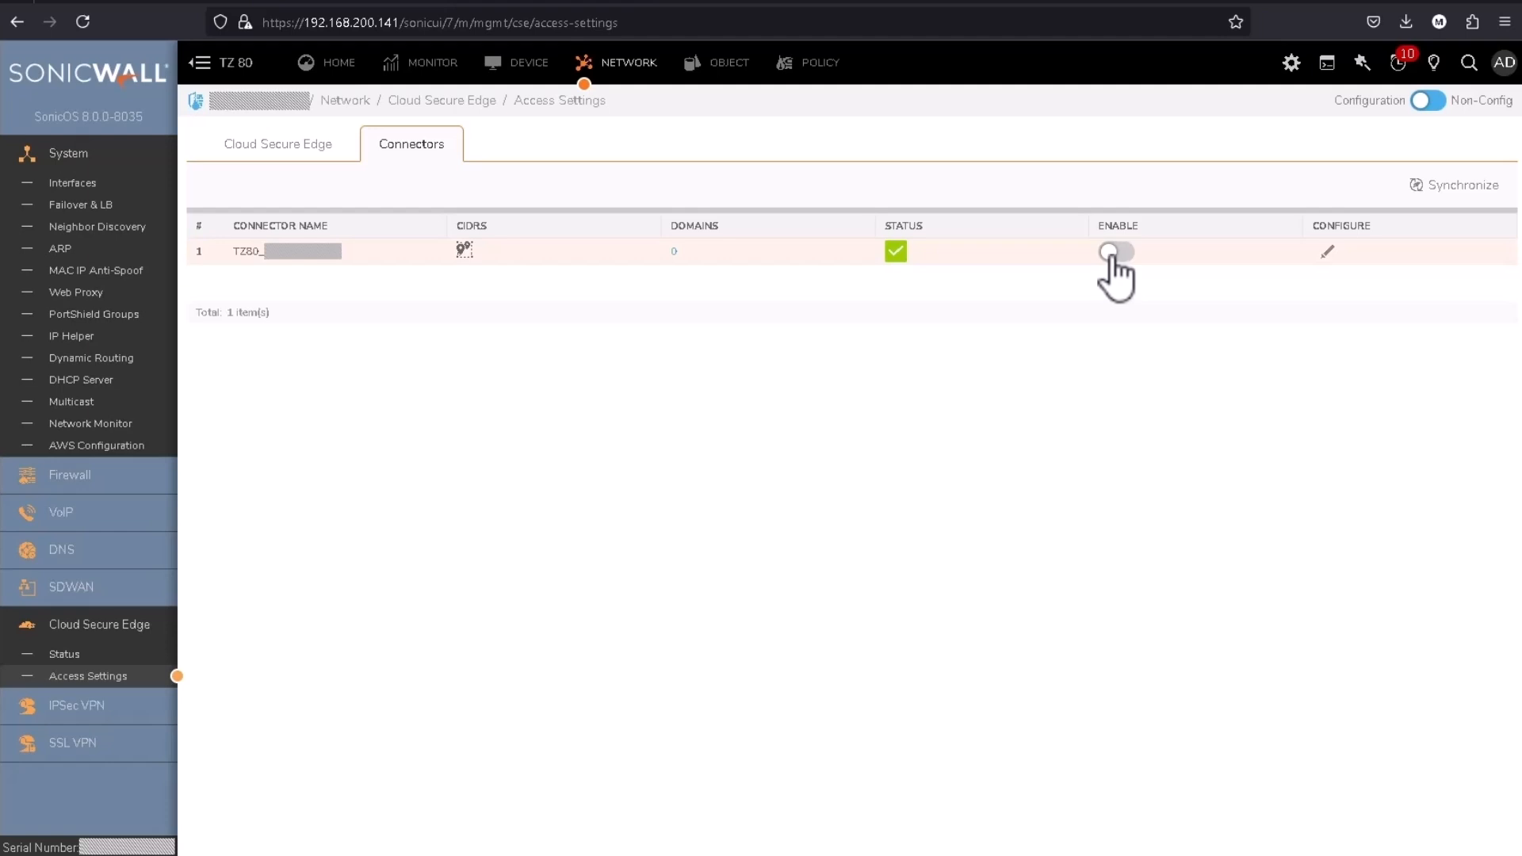
{"action": "left_click", "coordinate": [1114, 252]}
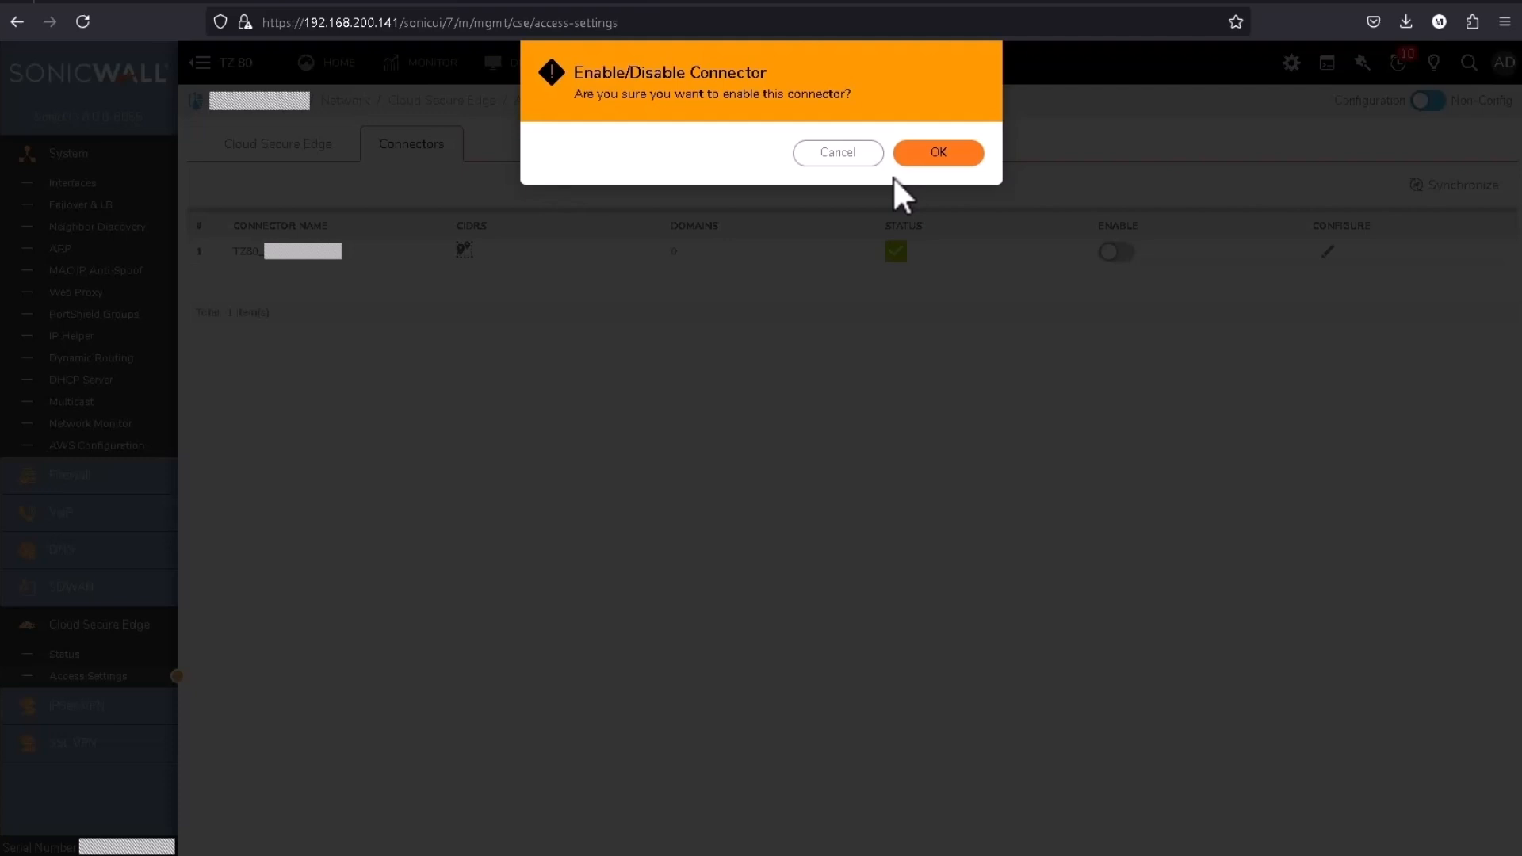
{"action": "left_click", "coordinate": [935, 152]}
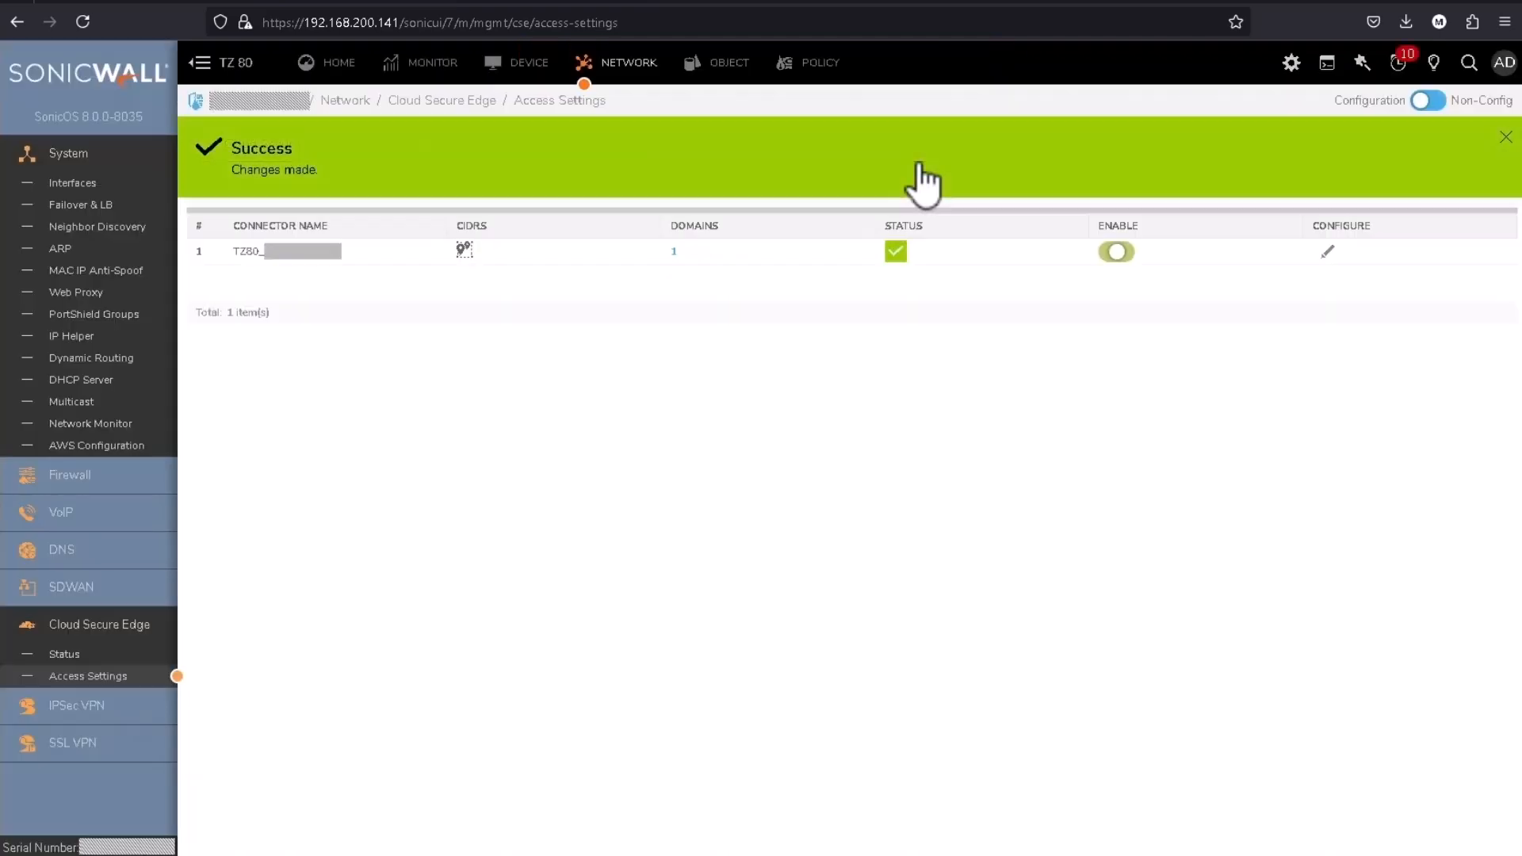
{"action": "left_click", "coordinate": [1505, 137]}
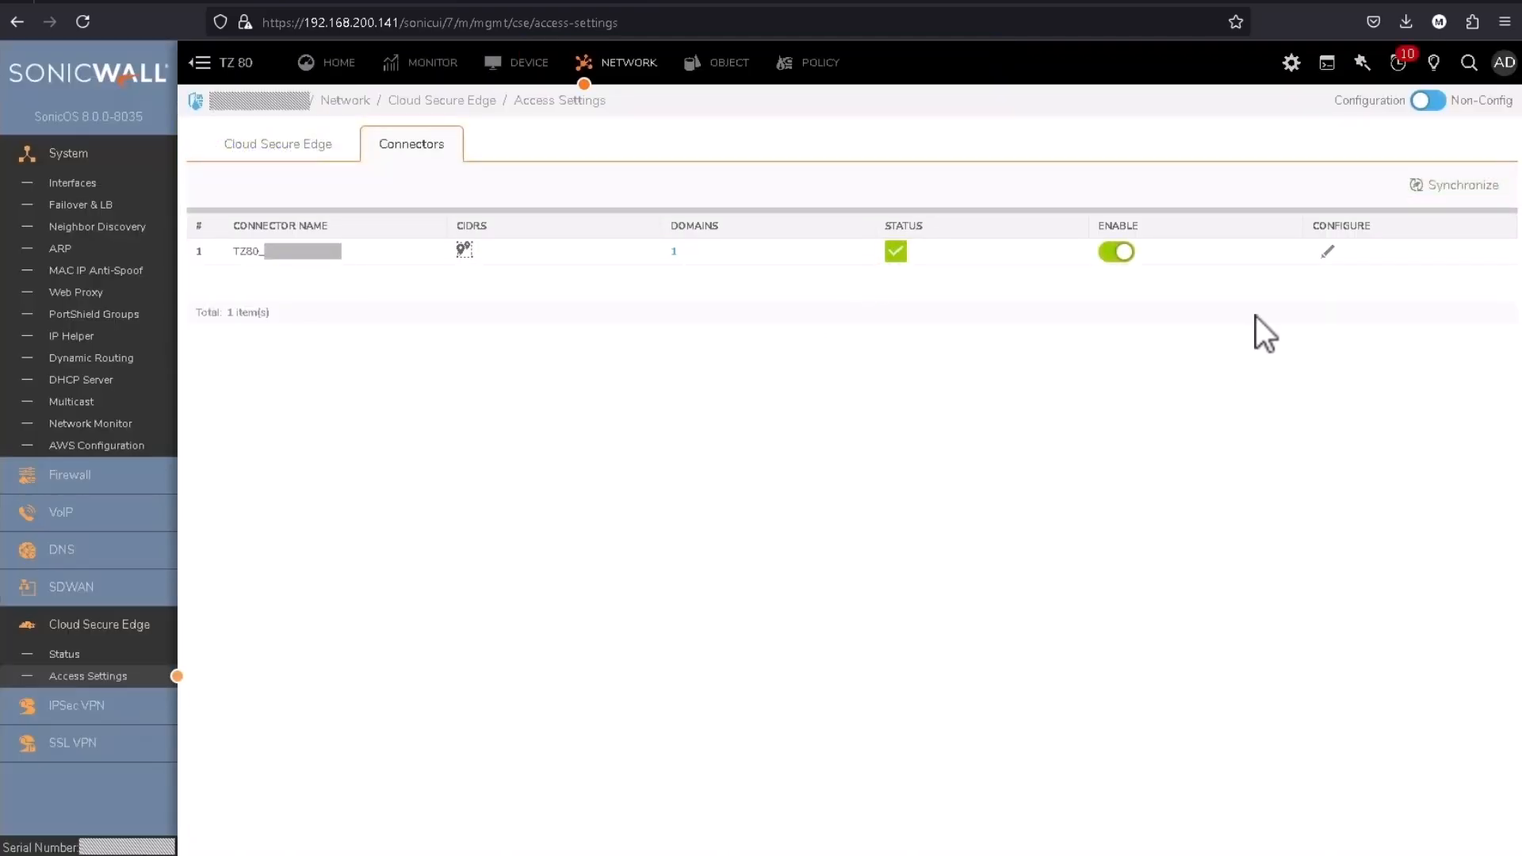
{"action": "left_click", "coordinate": [1459, 185]}
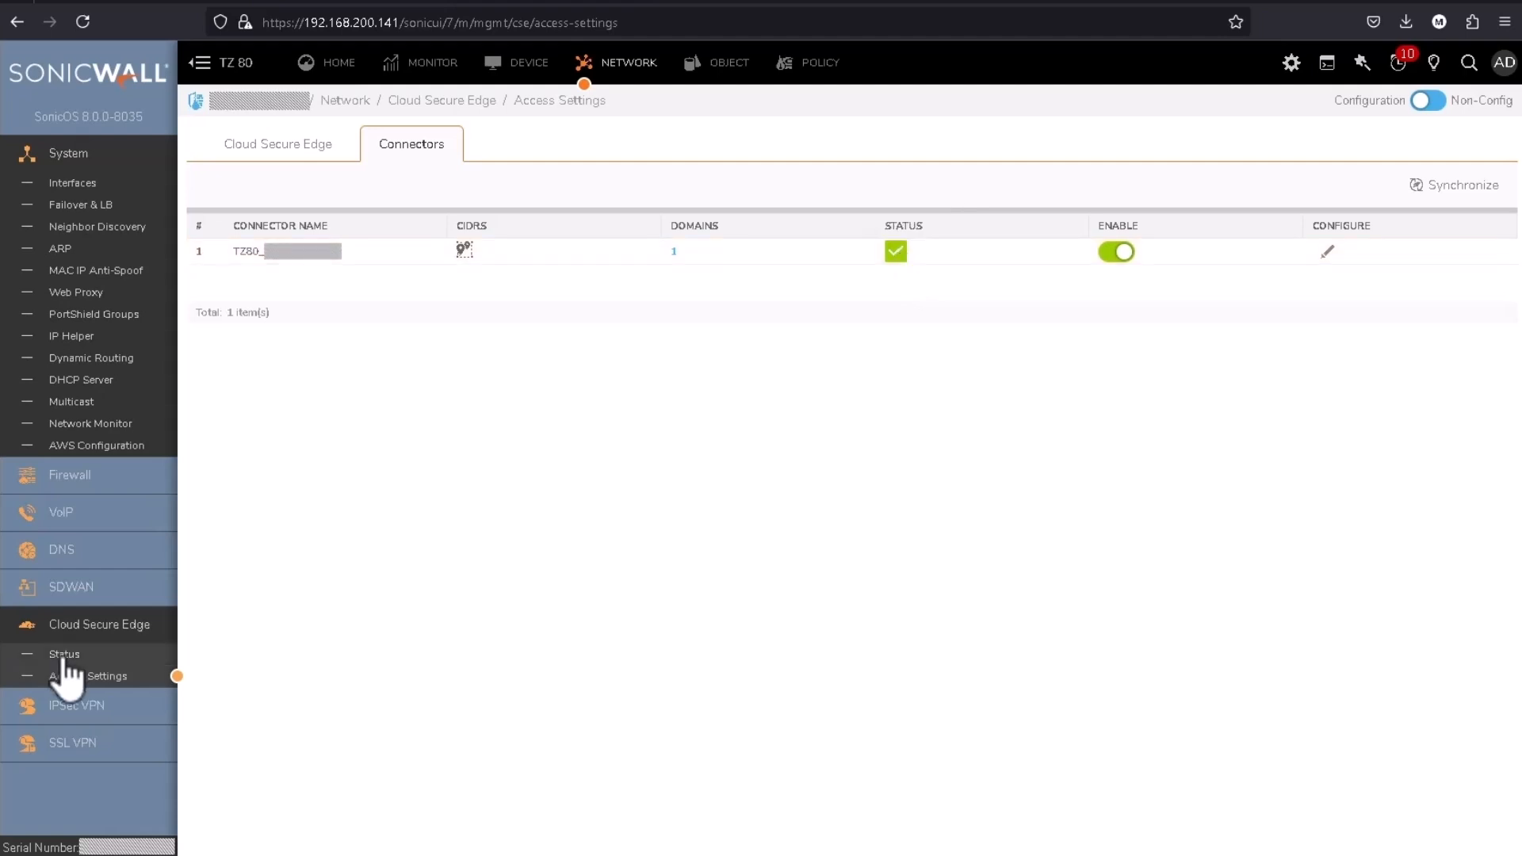
- Open Cloud Secure Edge Status to see all seven connector tunnels up
{"action": "left_click", "coordinate": [64, 653]}
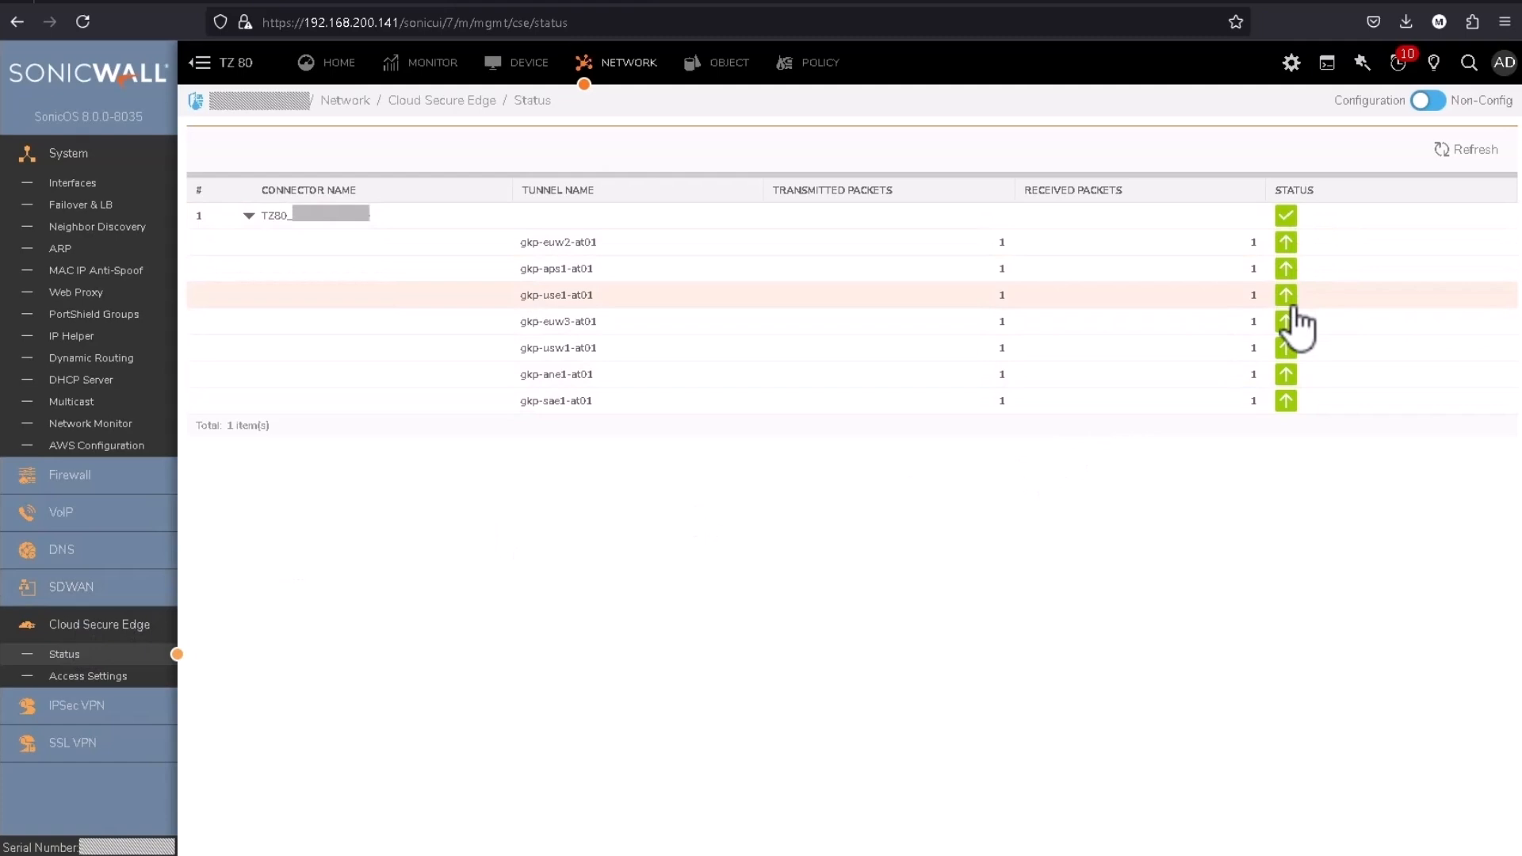
{"action": "mouse_move", "coordinate": [1274, 473]}
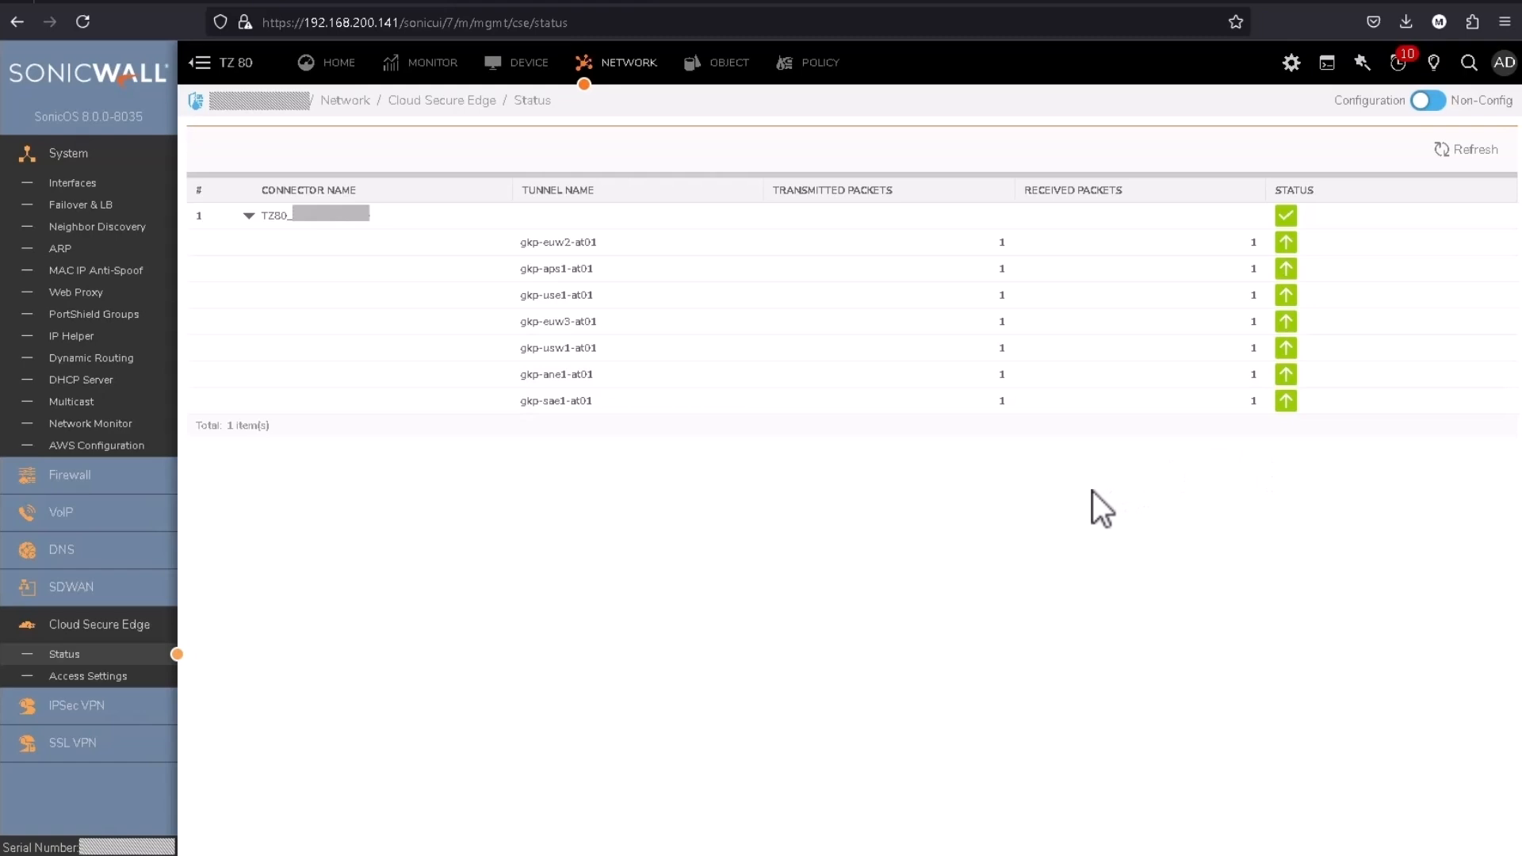
{"action": "mouse_move", "coordinate": [1094, 502]}
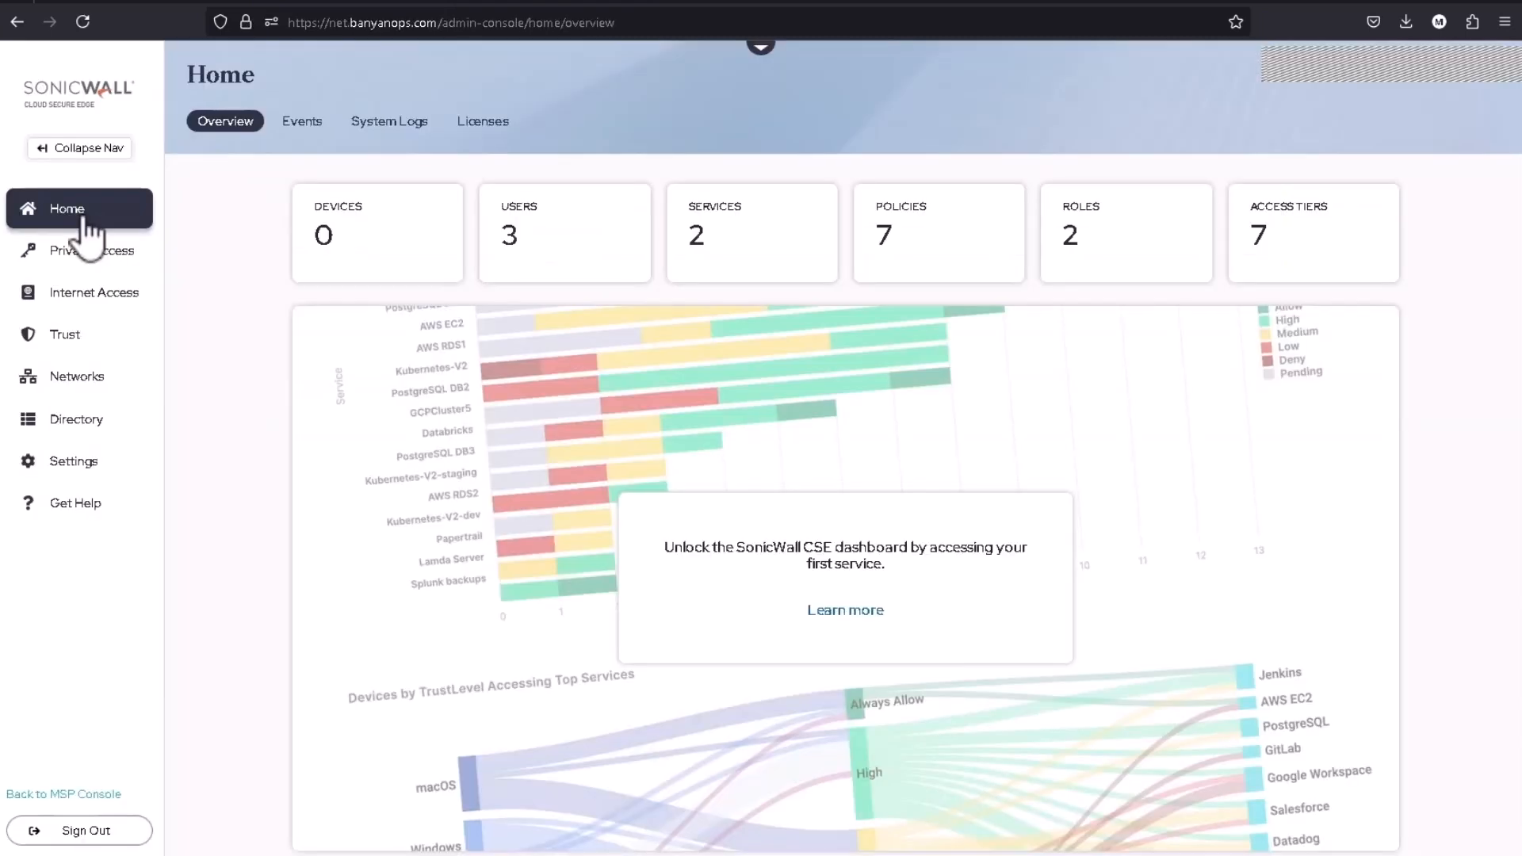
{"action": "mouse_move", "coordinate": [78, 376]}
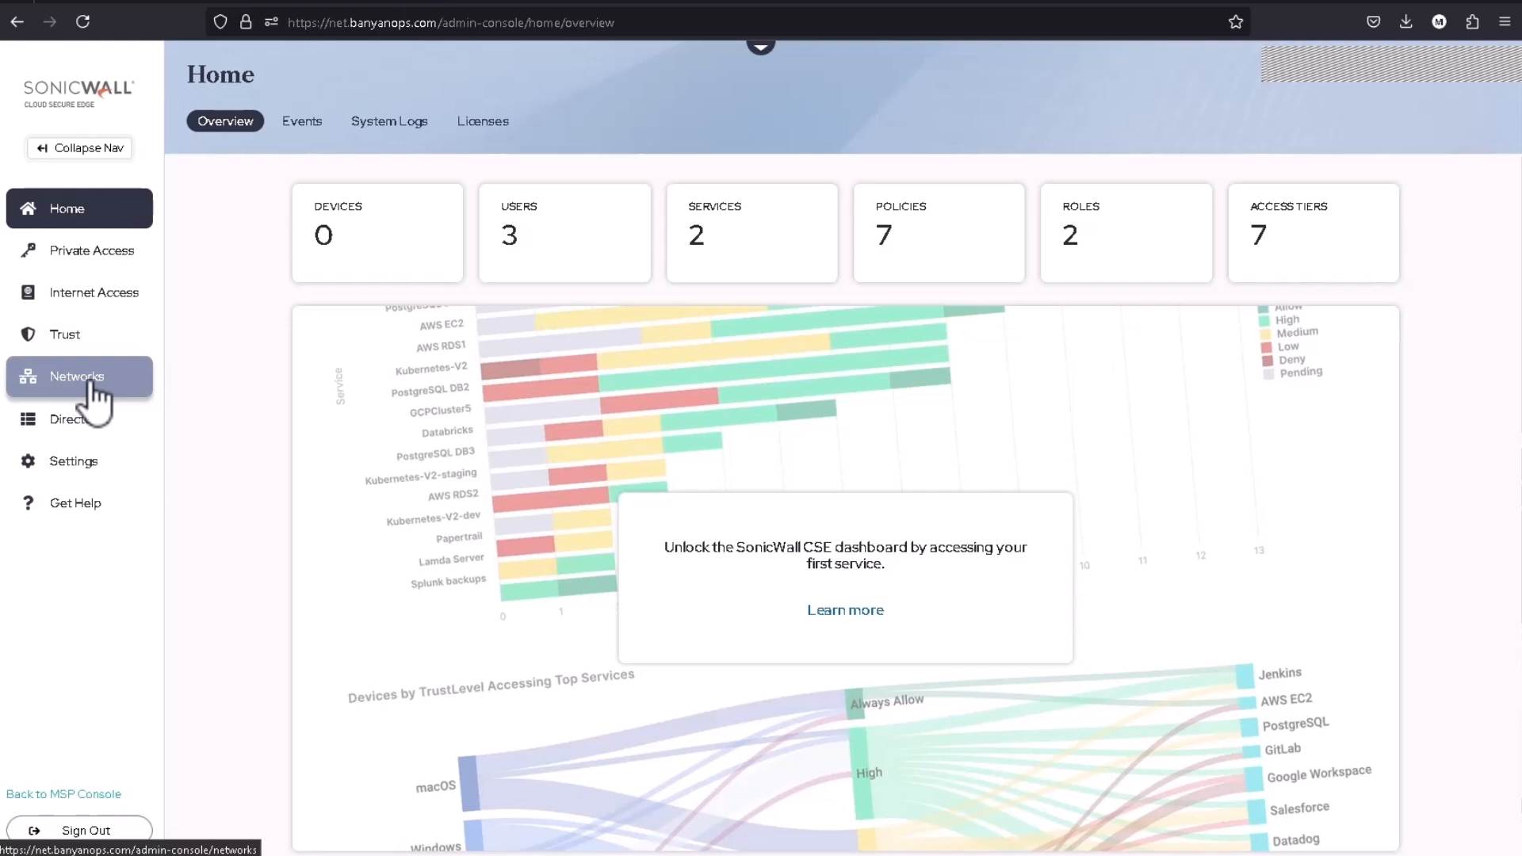
- In the CSE console Networks page, open the Reporting TZ80 connector's details
{"action": "left_click", "coordinate": [77, 377]}
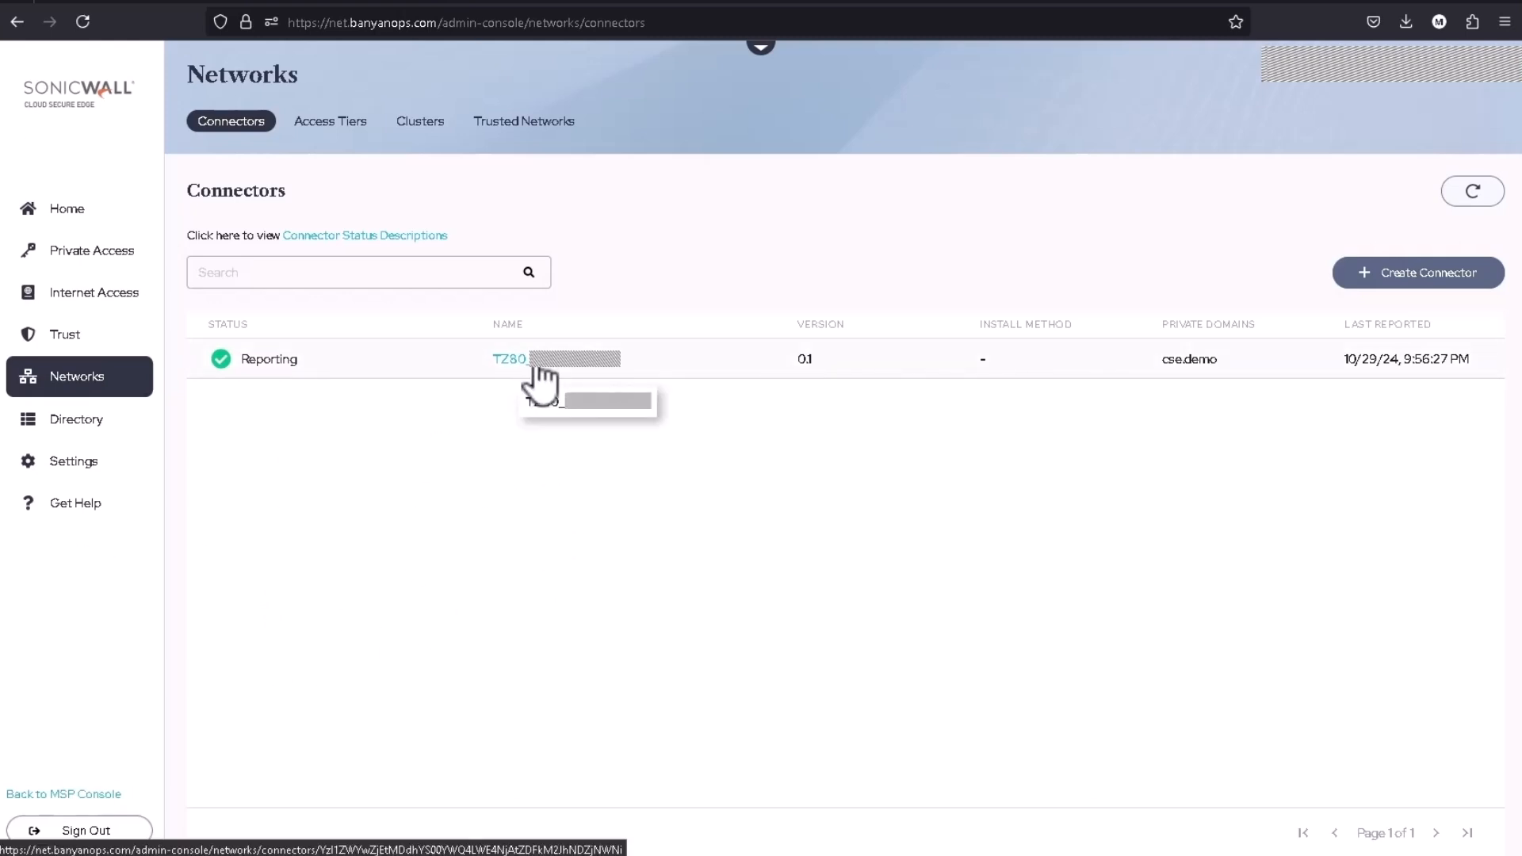
{"action": "left_click", "coordinate": [507, 358]}
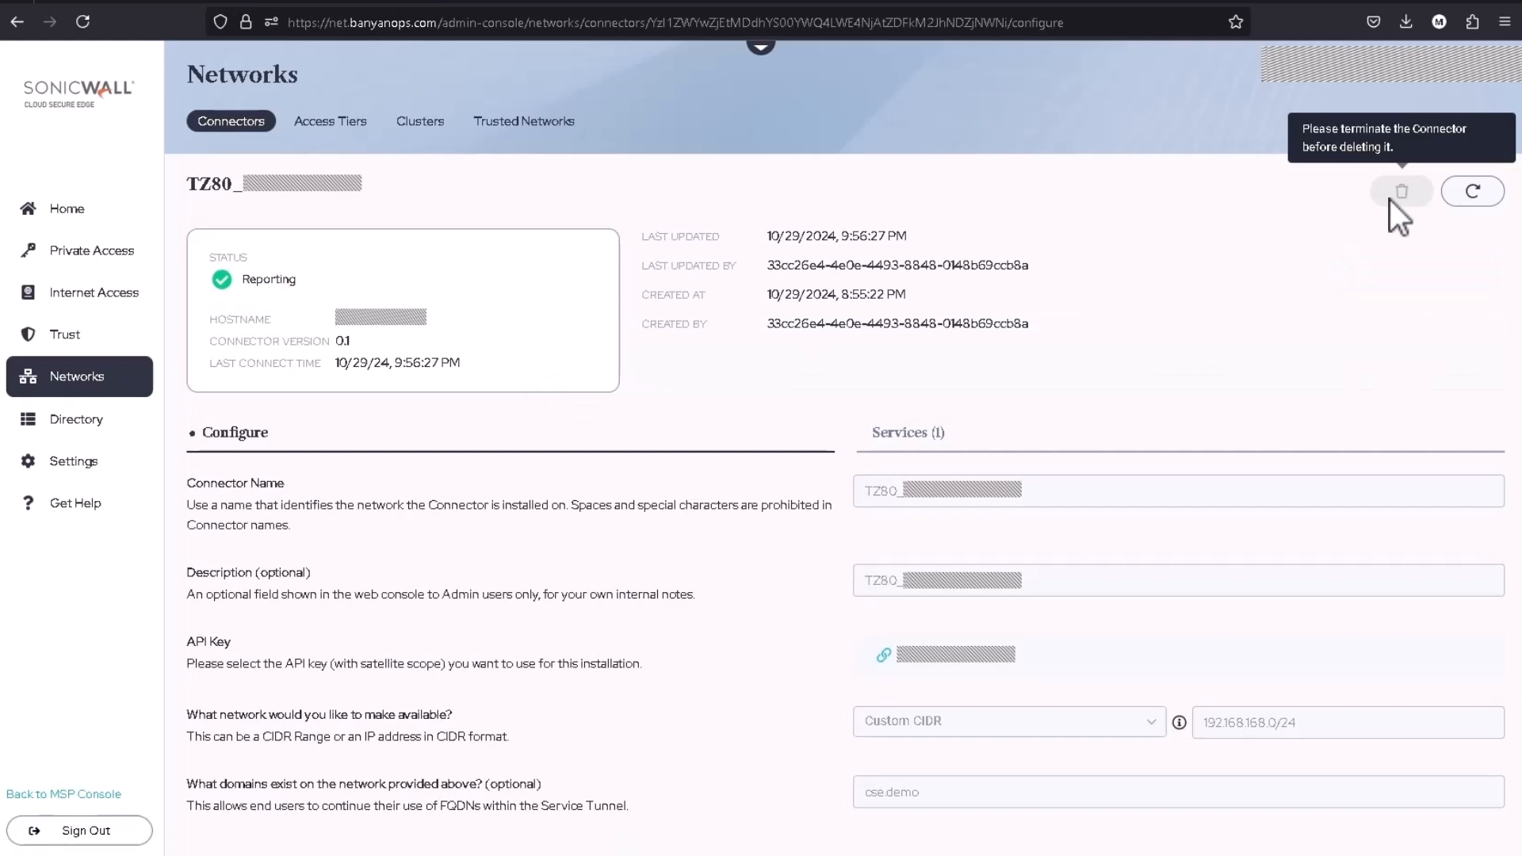